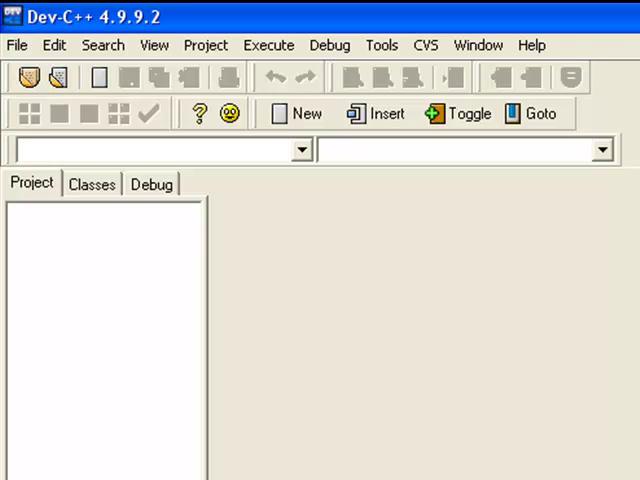
{"action": "mouse_move", "coordinate": [282, 165]}
{"action": "type", "text": "#include <iostre"}
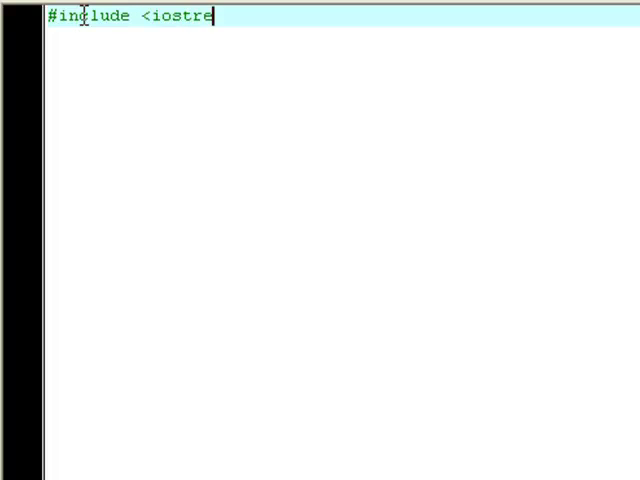
Step: Write the skeleton: #include <iostream>, using namespace std;, and int main() with system("pause")
{"action": "type", "text": "am>"}
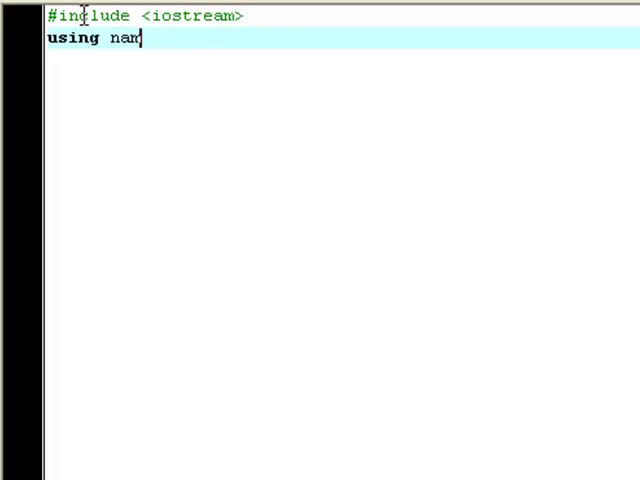
{"action": "type", "text": "espae"}
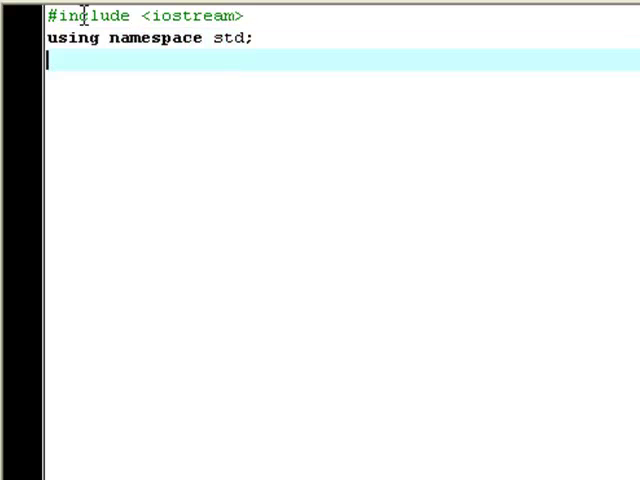
{"action": "type", "text": "int main()"}
{"action": "type", "text": "system();"}
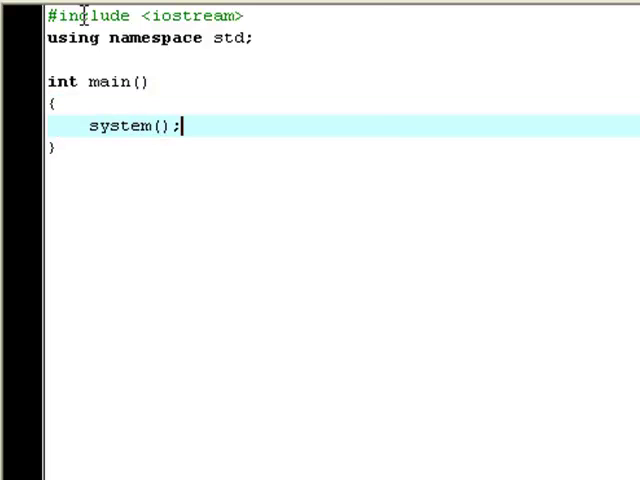
{"action": "type", "text": "\"\""}
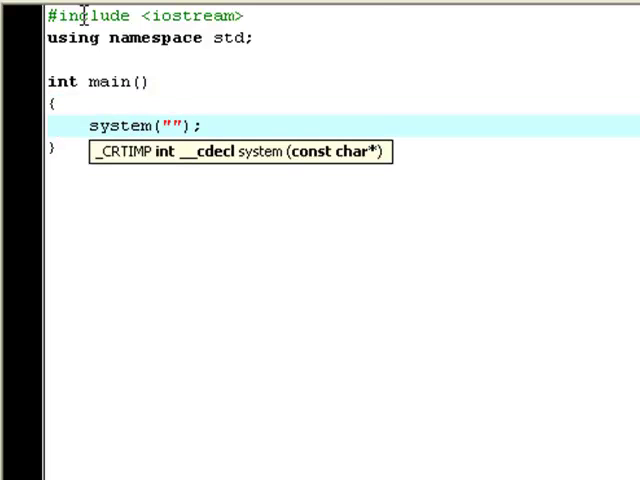
{"action": "type", "text": "pu"}
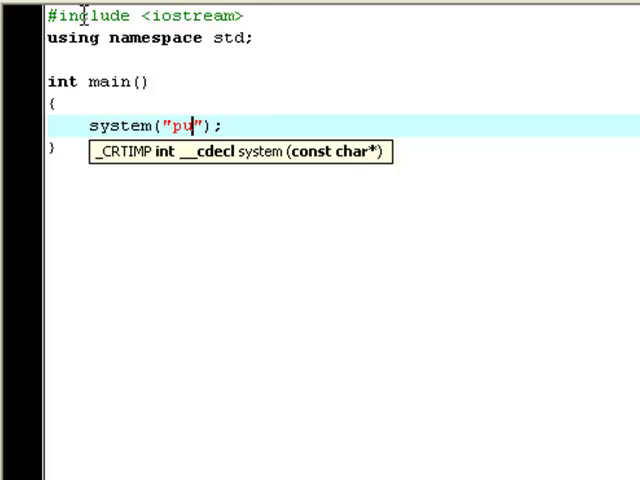
{"action": "type", "text": "ause"}
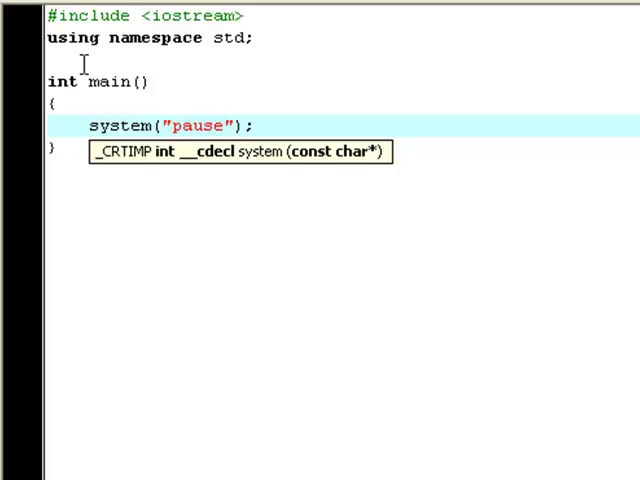
{"action": "key", "text": "ctrl+a"}
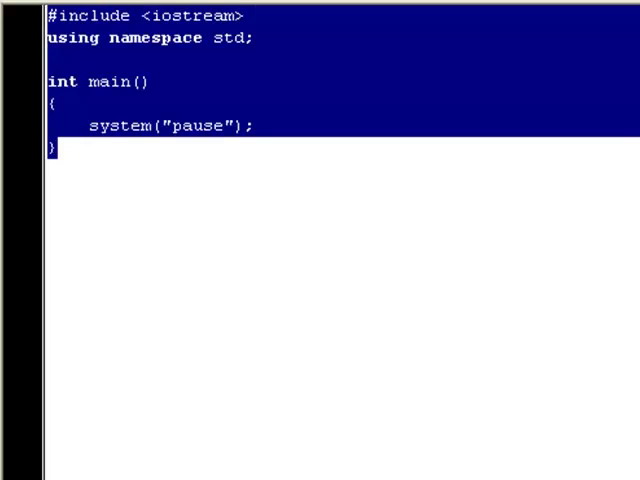
Step: Declare int age below the namespace line and add a cout << "" << endl; line
{"action": "left_click", "coordinate": [258, 39]}
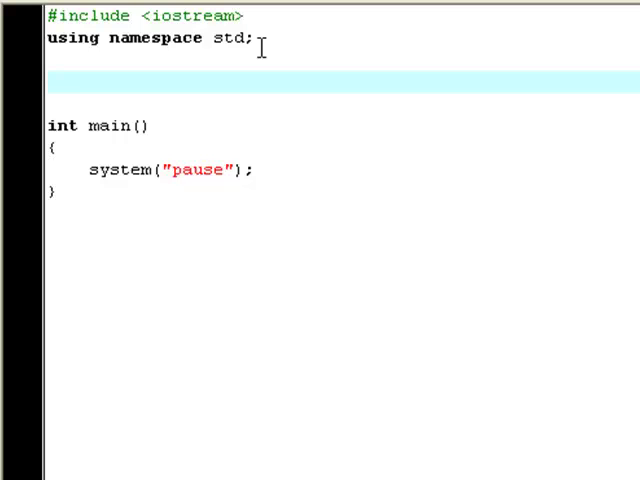
{"action": "type", "text": "int age;"}
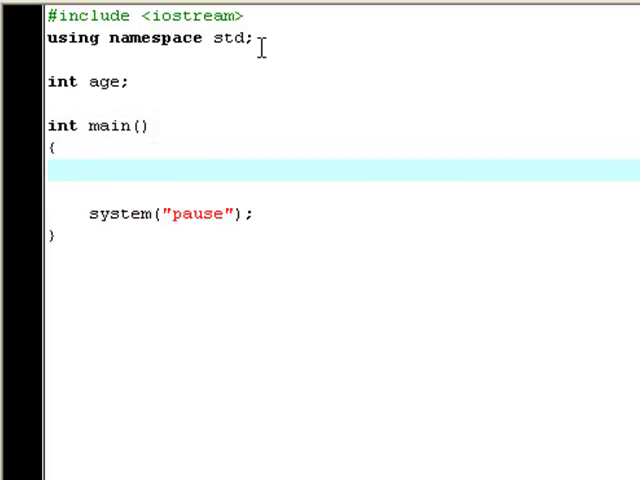
{"action": "mouse_move", "coordinate": [167, 107]}
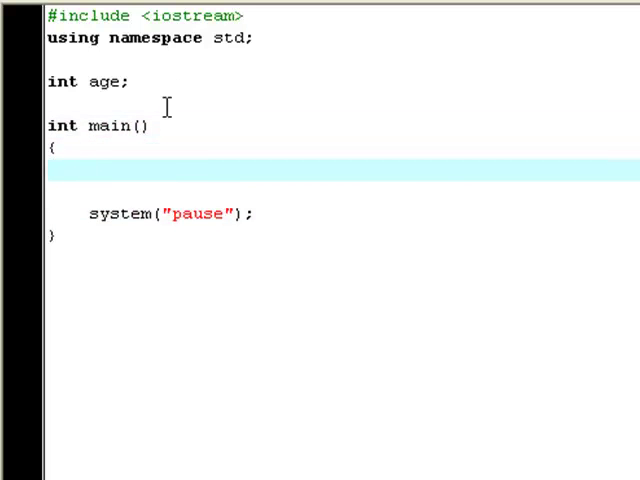
{"action": "type", "text": "cout <<"}
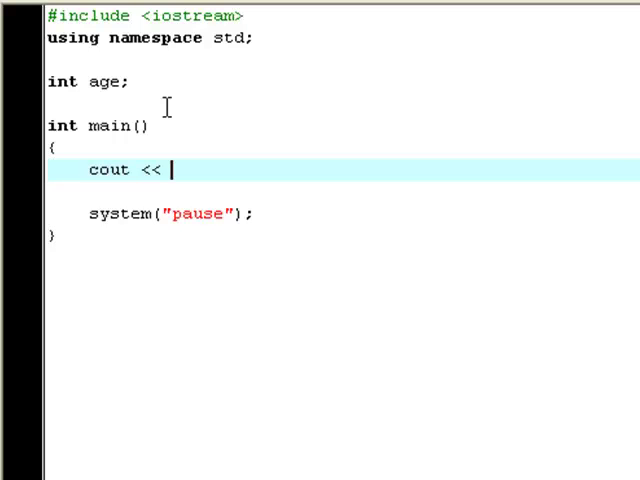
{"action": "type", "text": "\"\" << endl;"}
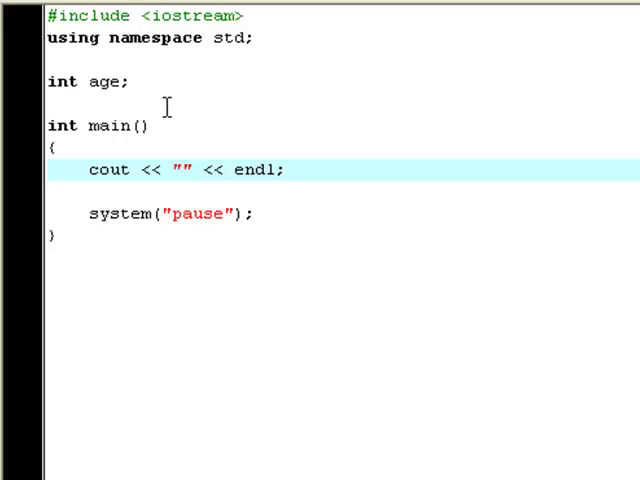
Step: Make the cout print "How old are you?" and read the reply with cin >> age;
{"action": "type", "text": "B"}
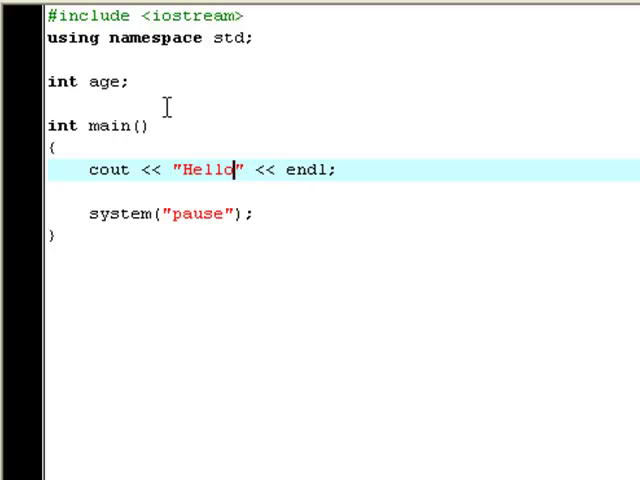
{"action": "type", "text": "How"}
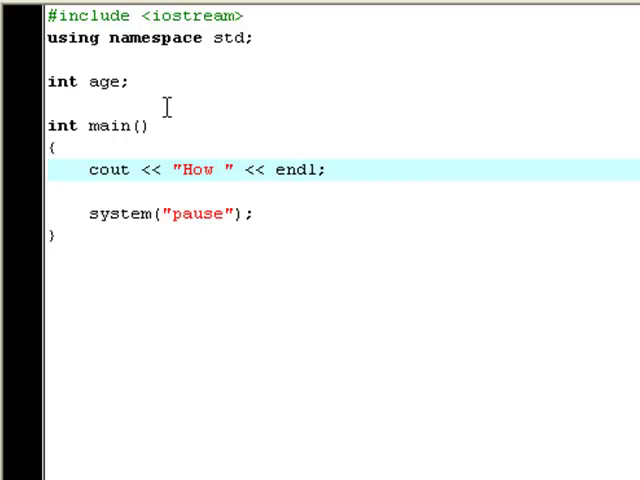
{"action": "type", "text": "old are you"}
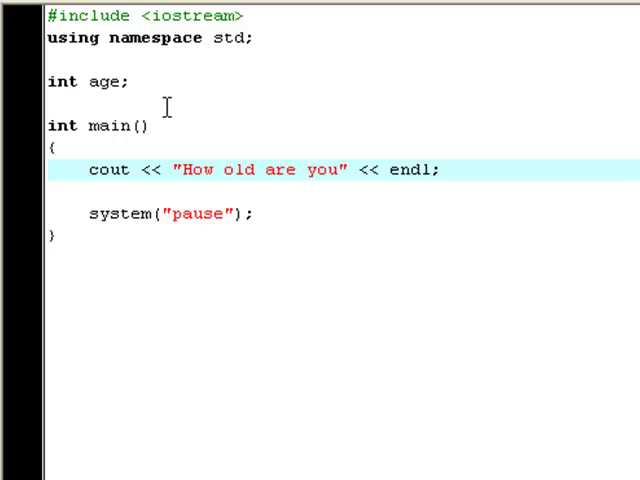
{"action": "type", "text": "?"}
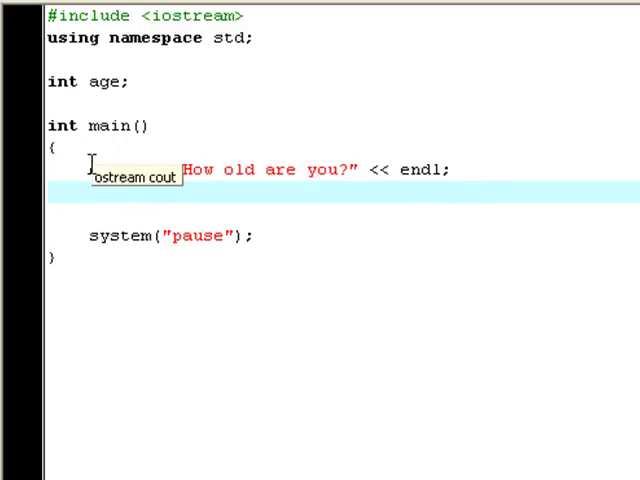
{"action": "mouse_move", "coordinate": [228, 188]}
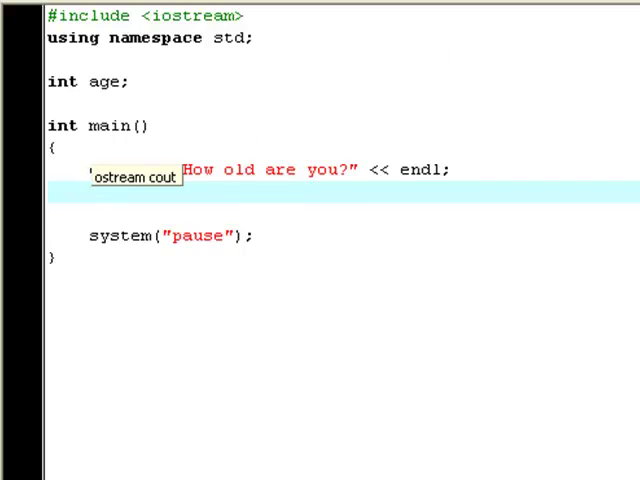
{"action": "type", "text": "cin >> \""}
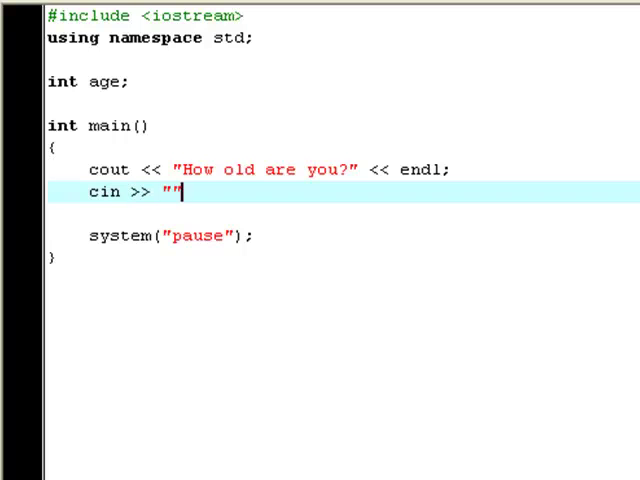
{"action": "type", "text": "age"}
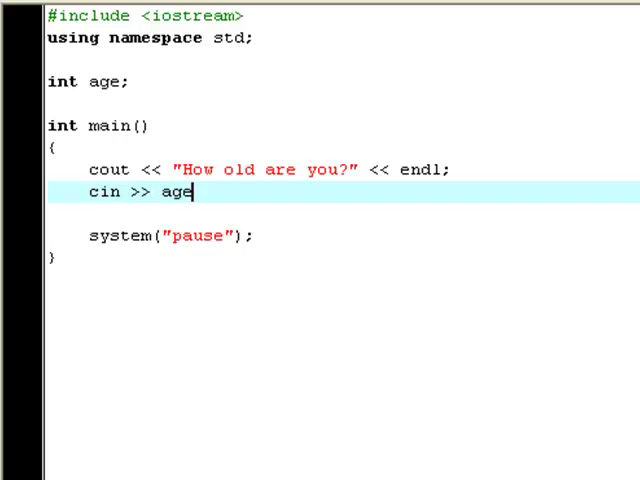
{"action": "type", "text": ";"}
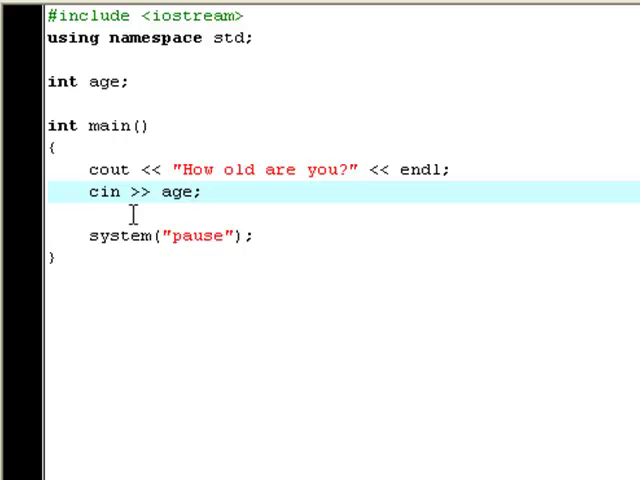
Step: Highlight the >> input operator in the cin line
{"action": "double_click", "coordinate": [99, 192]}
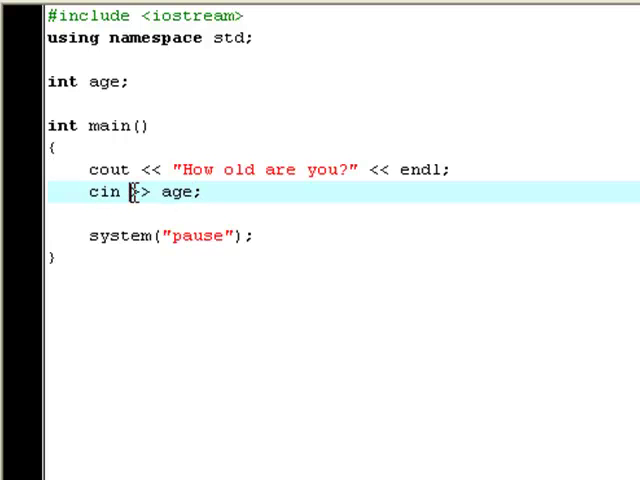
{"action": "double_click", "coordinate": [178, 192]}
{"action": "type", "text": "if()"}
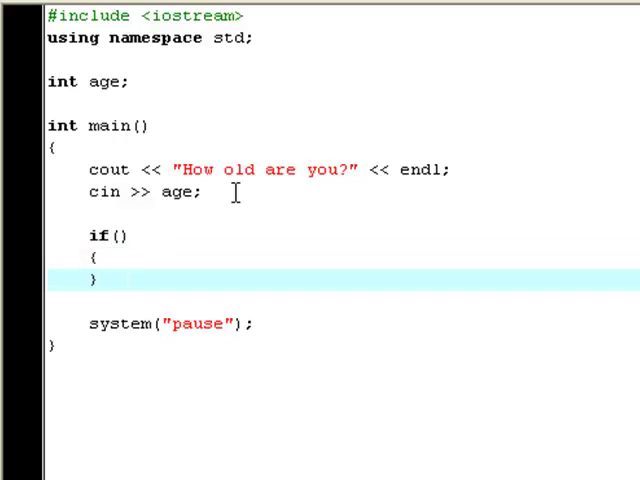
Step: Write if(age == 13) with a cout printing "GREAT! I'm 13 years old too!"
{"action": "left_click", "coordinate": [110, 236]}
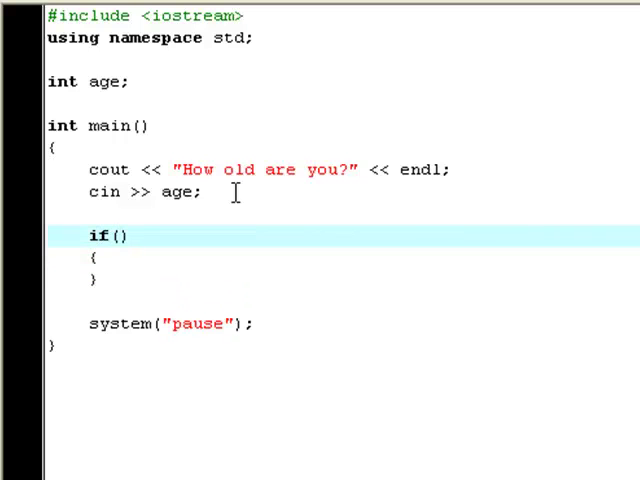
{"action": "type", "text": "age == 13"}
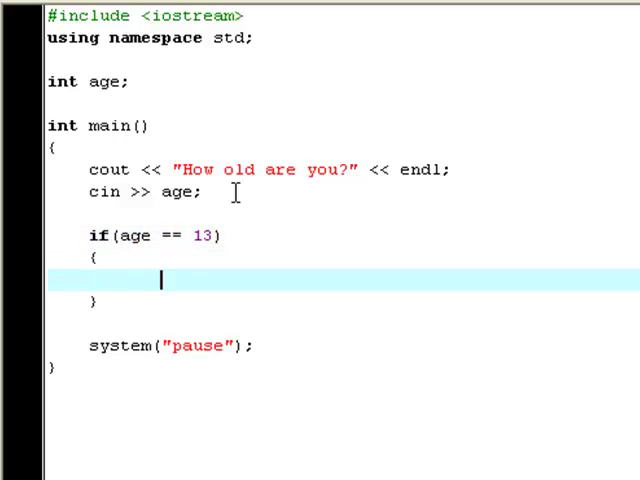
{"action": "type", "text": "cout"}
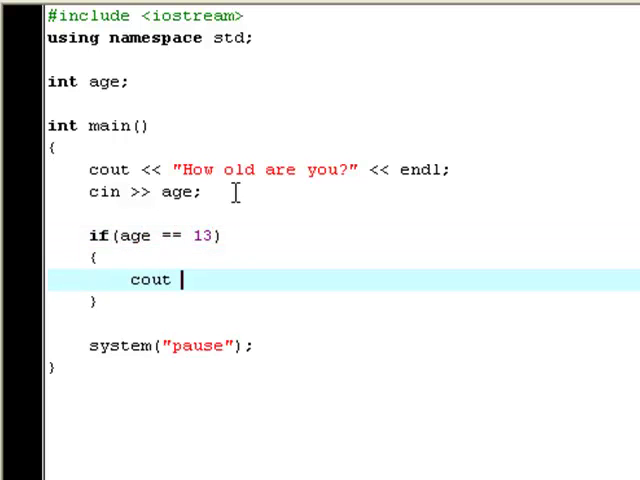
{"action": "type", "text": "<< \"\""}
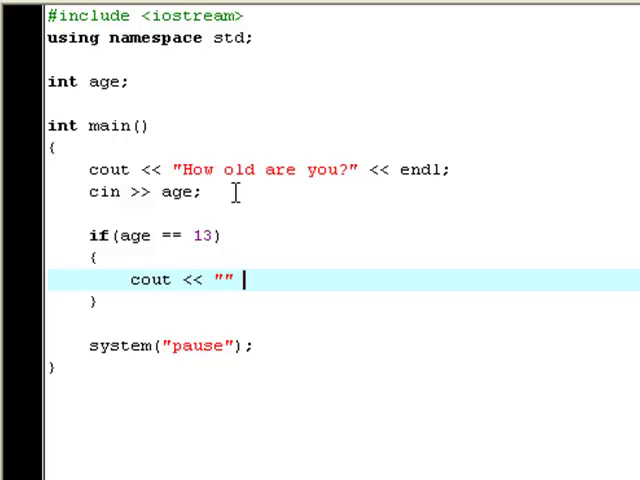
{"action": "type", "text": "<< endl;"}
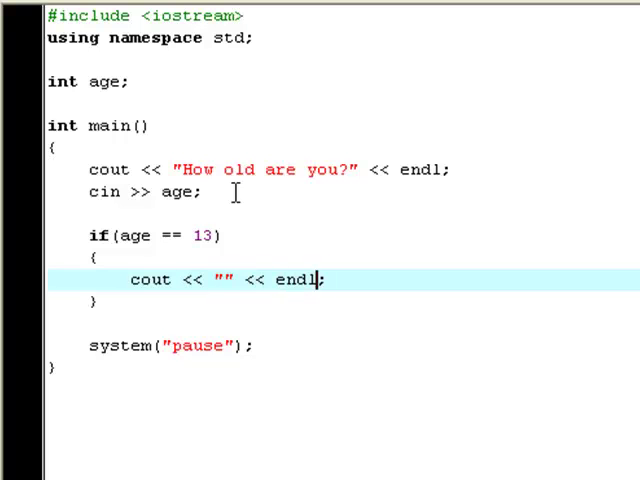
{"action": "type", "text": "GREAT! I"}
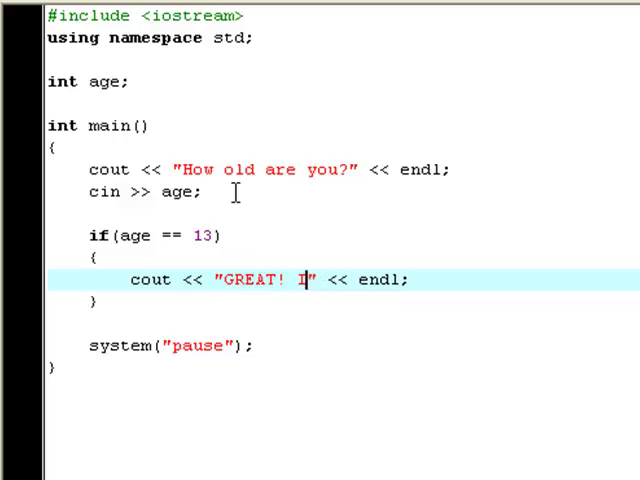
{"action": "type", "text": "'m 13 years old too!"}
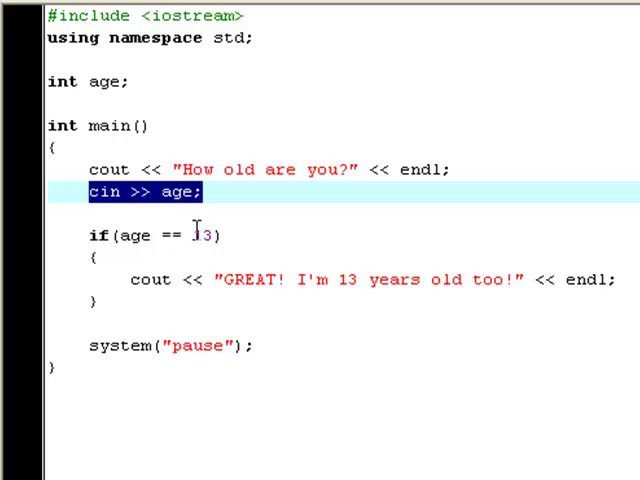
{"action": "mouse_move", "coordinate": [390, 290]}
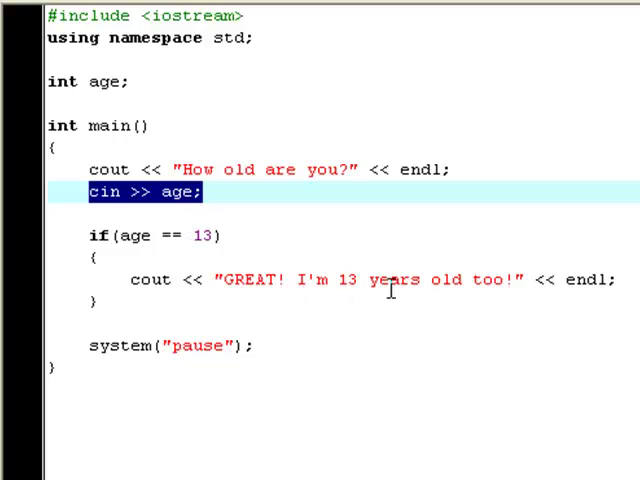
Step: Write else if(age > 13) with a cout printing "HAHA you're older than me! PRUNE-FACE!"
{"action": "type", "text": "else if("}
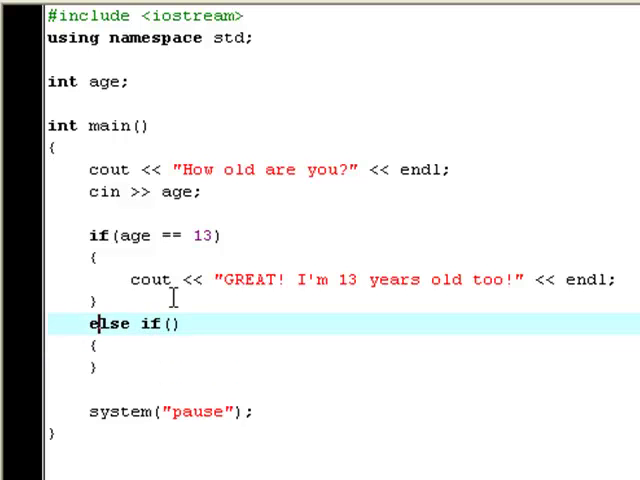
{"action": "type", "text": "agfe"}
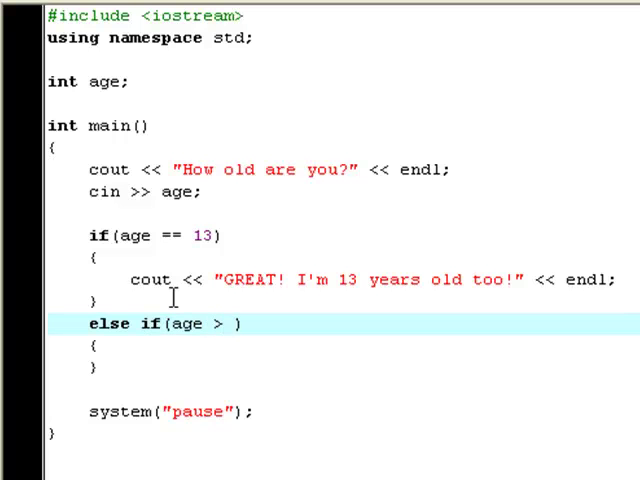
{"action": "type", "text": "13"}
{"action": "type", "text": "cout "}
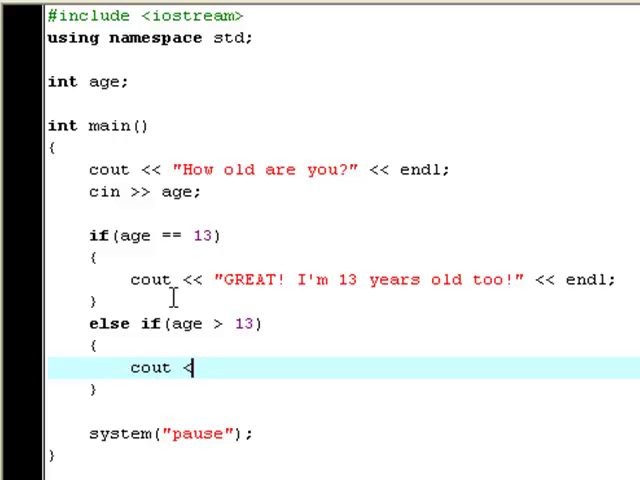
{"action": "type", "text": "< \"\" << endl;"}
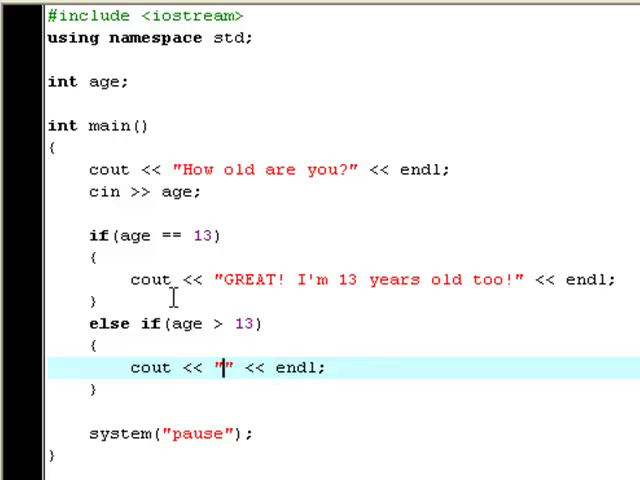
{"action": "type", "text": "B"}
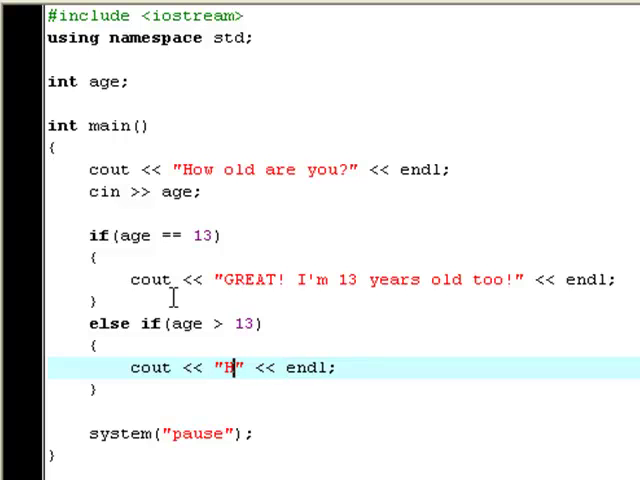
{"action": "type", "text": "AHA you're older t"}
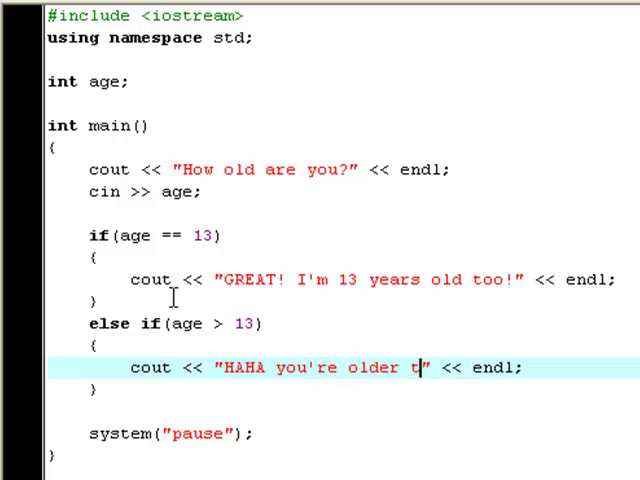
{"action": "type", "text": "han me!"}
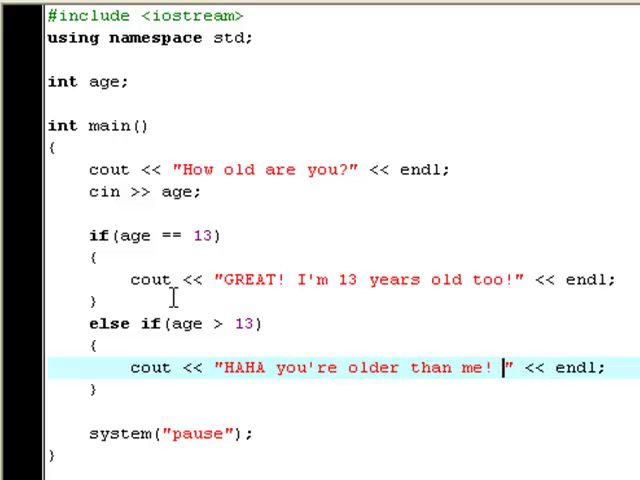
{"action": "type", "text": "PRUNE"}
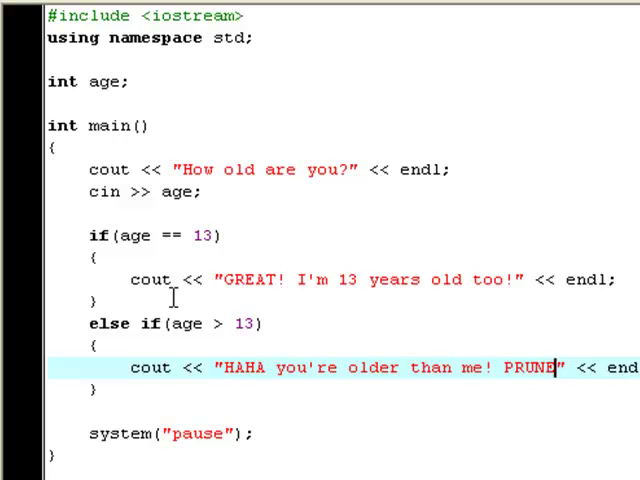
{"action": "type", "text": "-FACE!"}
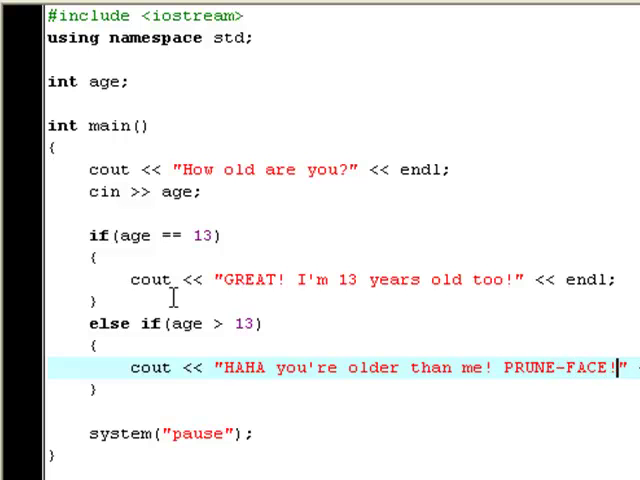
{"action": "mouse_move", "coordinate": [150, 326]}
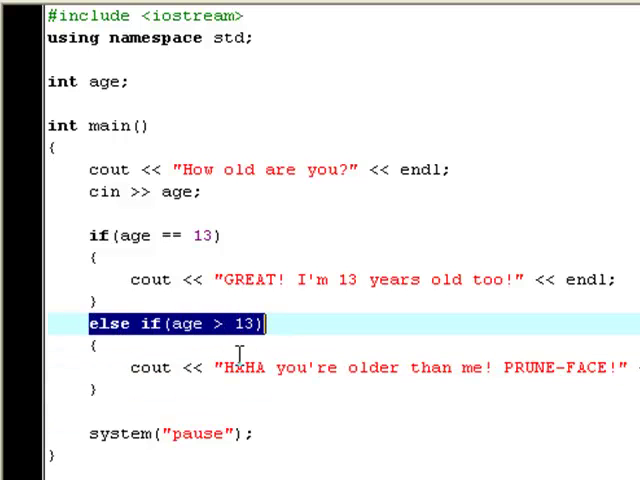
{"action": "type", "text": "HAHA"}
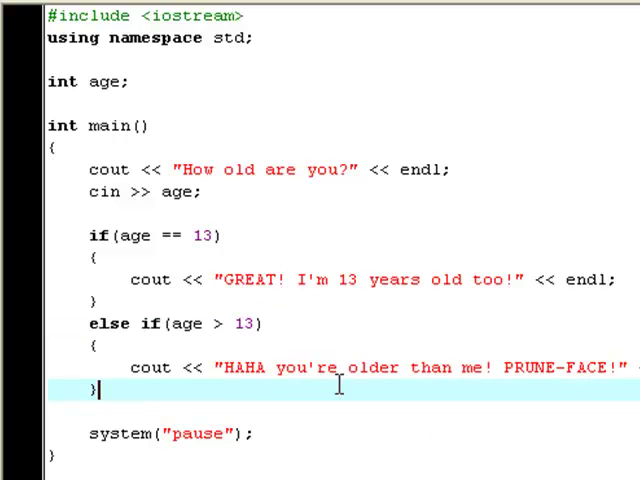
Step: Write else if(age < 13) with a cout printing "Aww man.. I'm the prune-face now =("
{"action": "type", "text": "else if()"}
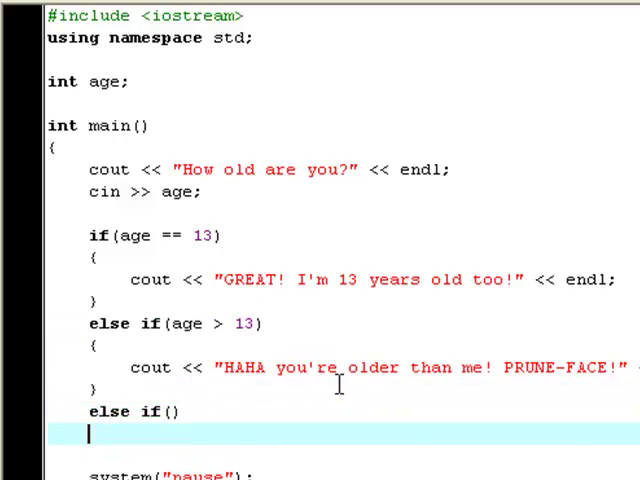
{"action": "type", "text": "{"}
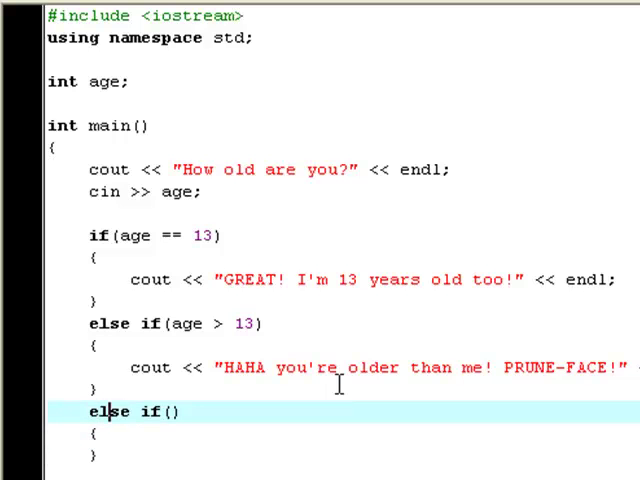
{"action": "type", "text": "age <"}
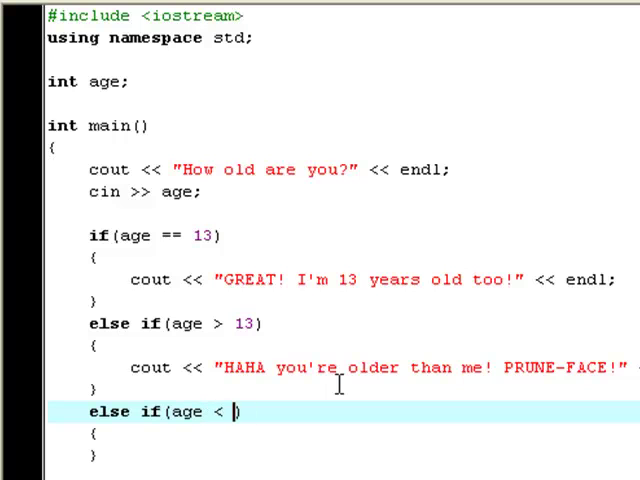
{"action": "type", "text": "13)"}
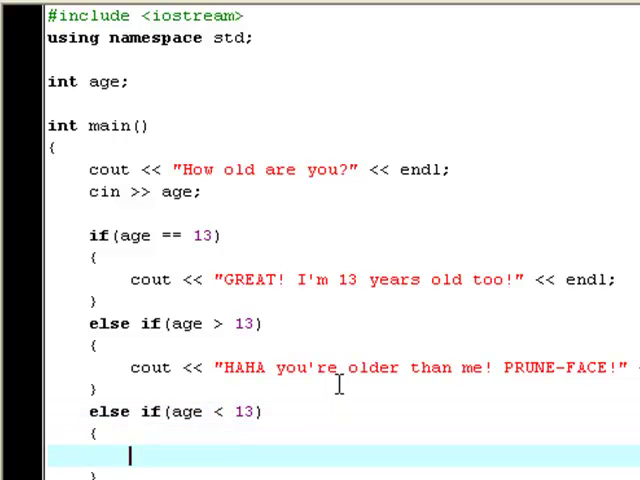
{"action": "type", "text": "cout << \"\" << endl;"}
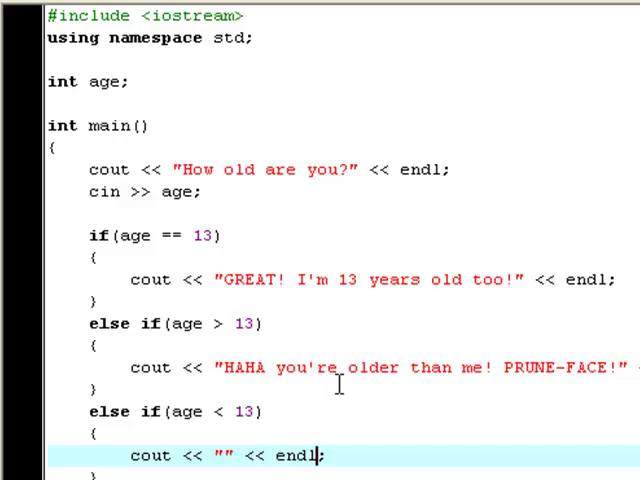
{"action": "type", "text": "A"}
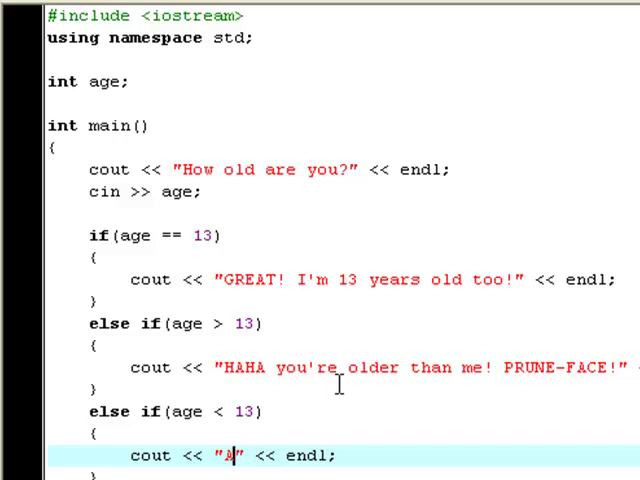
{"action": "type", "text": "Aww man.. I'm the pru"}
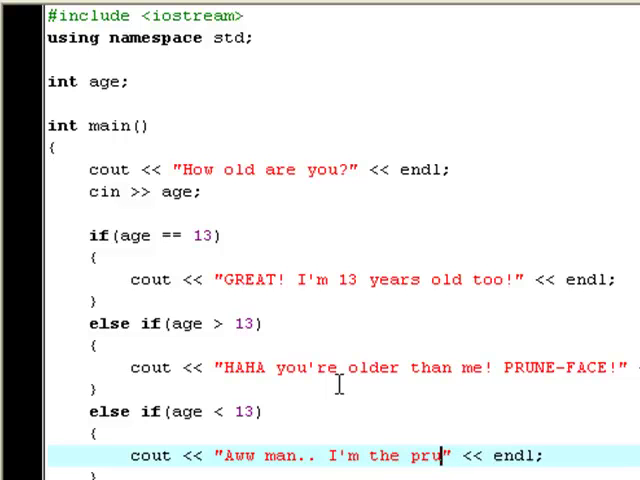
{"action": "type", "text": "e"}
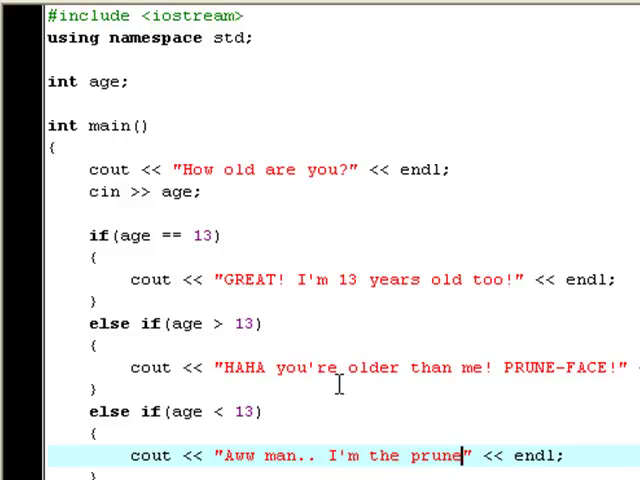
{"action": "type", "text": "-face now"}
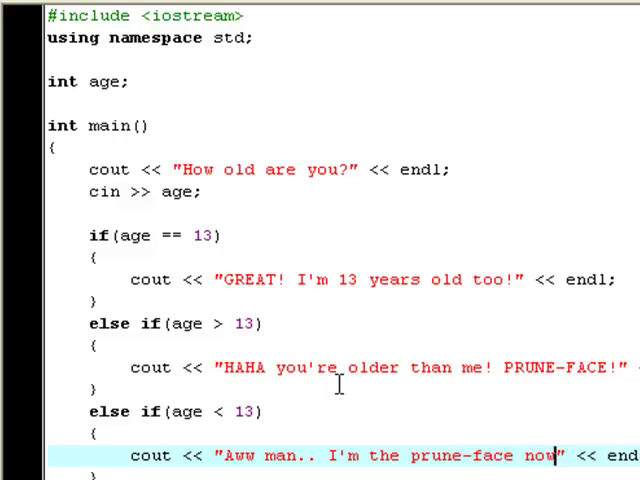
{"action": "left_click", "coordinate": [563, 455]}
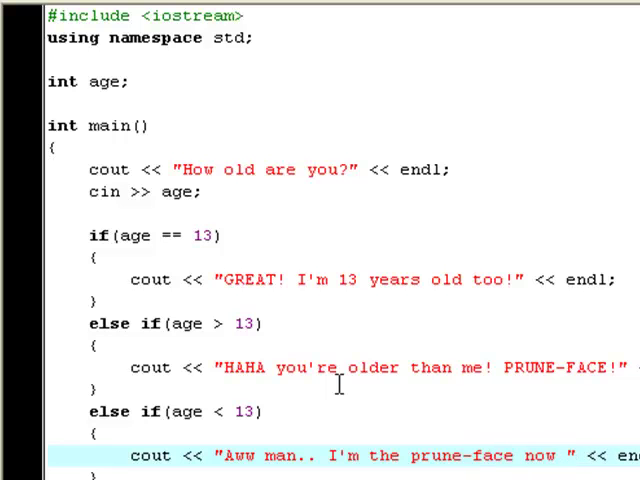
{"action": "type", "text": "=("}
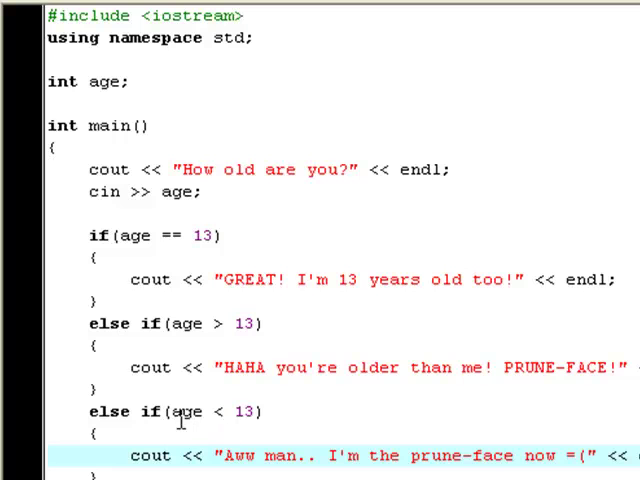
{"action": "left_click_drag", "start_coordinate": [218, 456], "coordinate": [639, 456]}
{"action": "type", "text": "Input"}
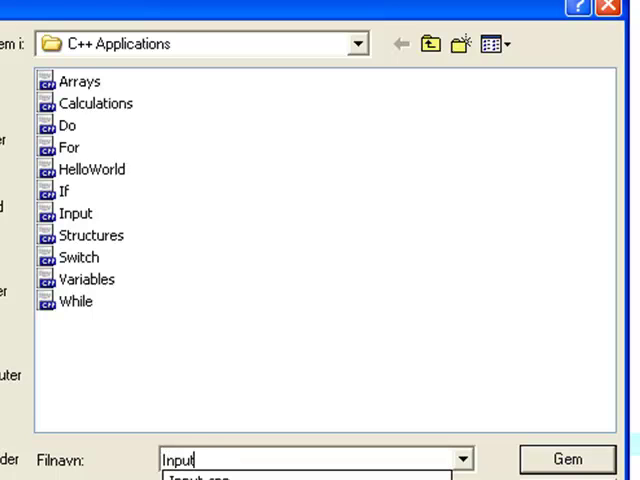
Step: Save the program as Input, overwriting the existing file
{"action": "left_click", "coordinate": [567, 459]}
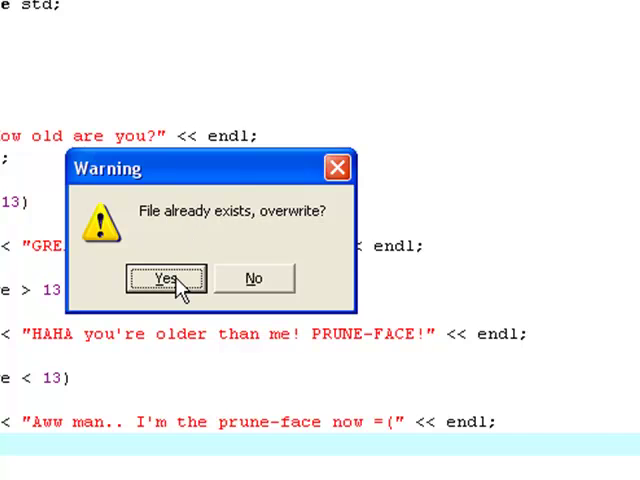
{"action": "left_click", "coordinate": [165, 278]}
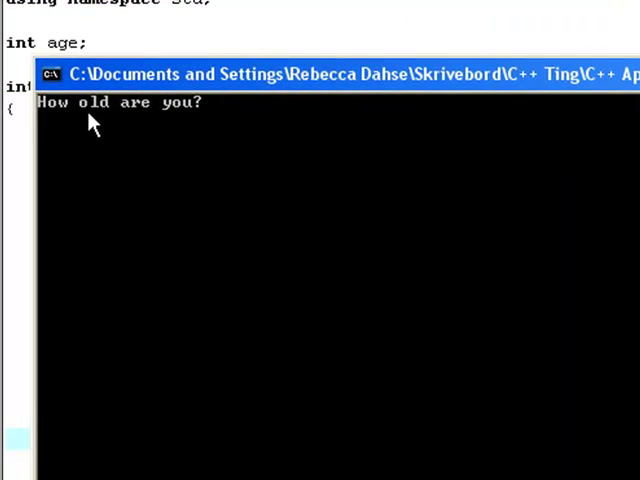
{"action": "mouse_move", "coordinate": [235, 140]}
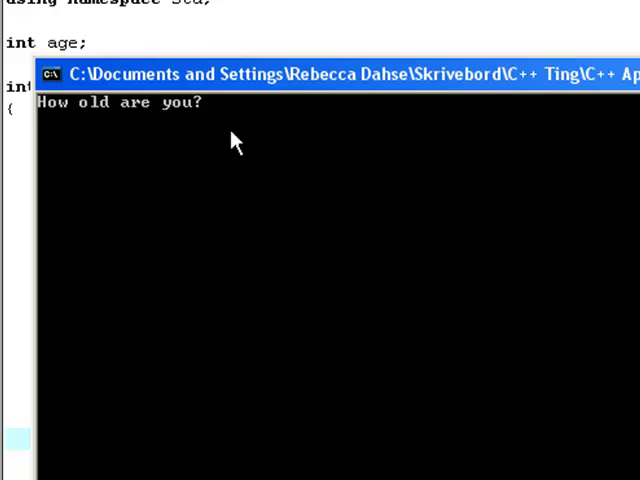
Step: Run the program and enter ages at the prompt, submitting 95, then typing 10
{"action": "type", "text": "13"}
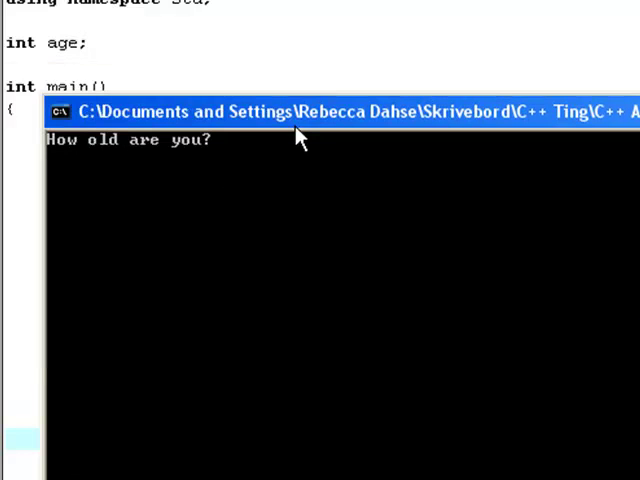
{"action": "type", "text": "95"}
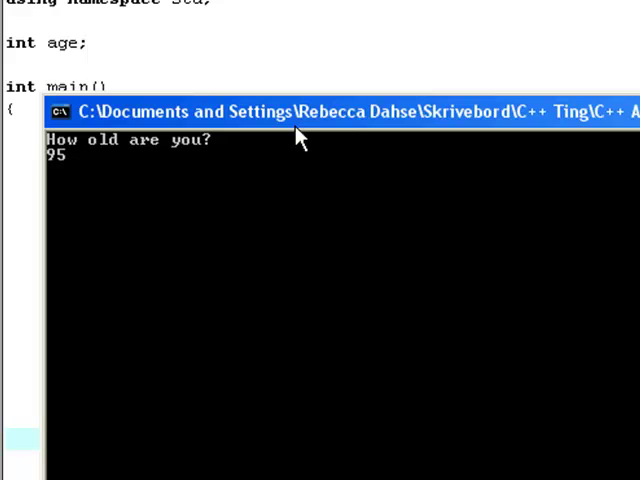
{"action": "key", "text": "enter"}
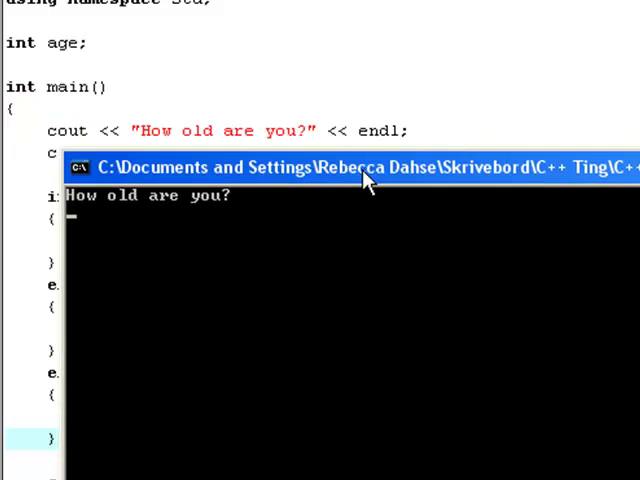
{"action": "type", "text": "10"}
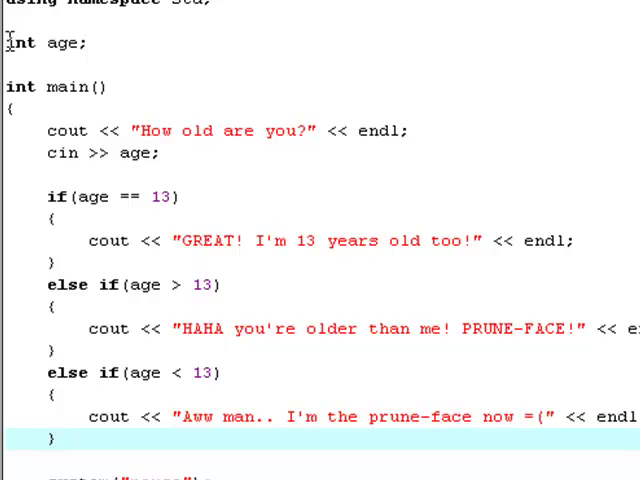
Step: Delete the age branches and change int age to char answer in the declaration and cin
{"action": "double_click", "coordinate": [18, 43]}
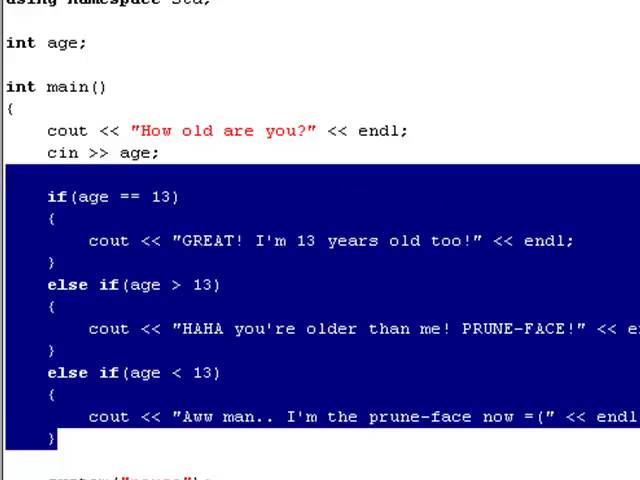
{"action": "key", "text": "Delete"}
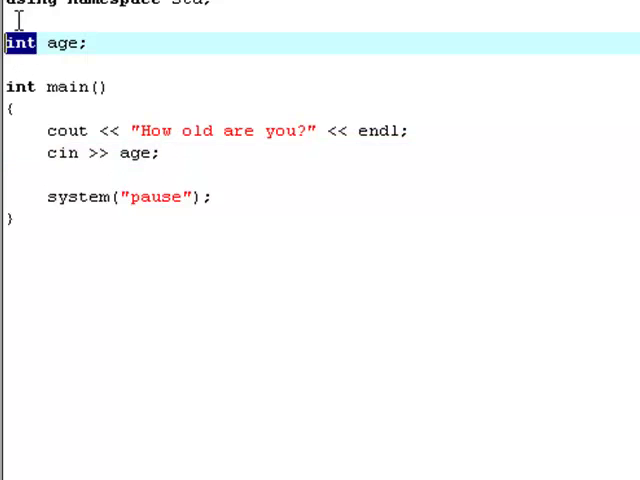
{"action": "type", "text": "char"}
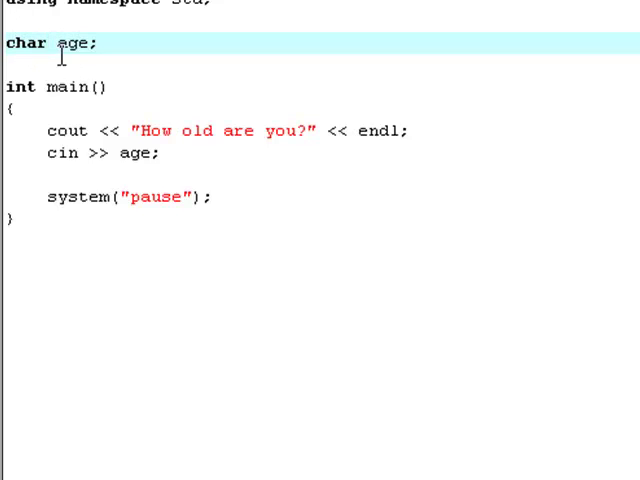
{"action": "double_click", "coordinate": [71, 43]}
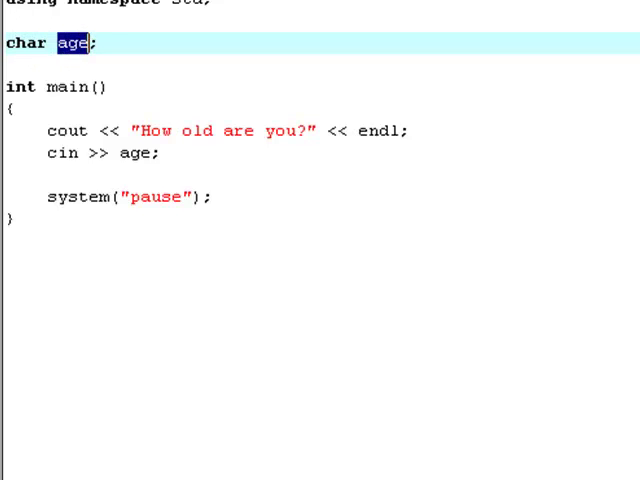
{"action": "type", "text": "answer"}
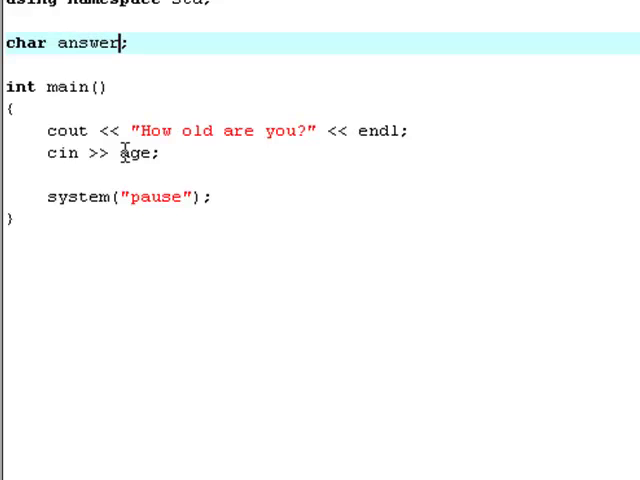
{"action": "double_click", "coordinate": [148, 153]}
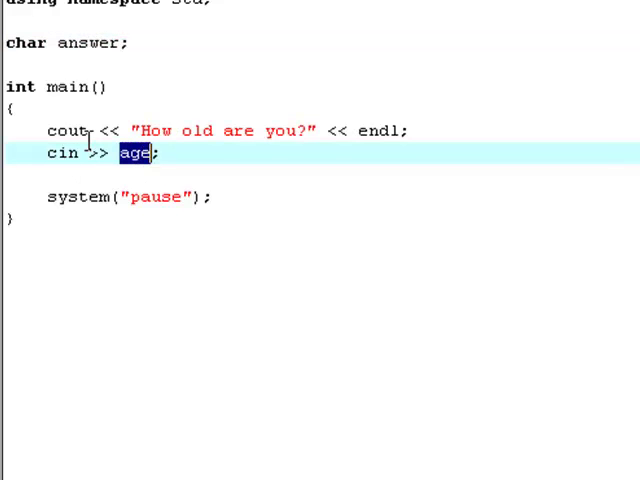
{"action": "type", "text": "answer"}
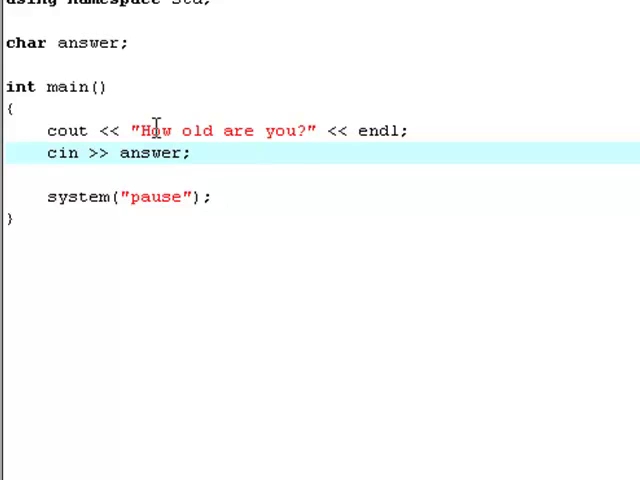
{"action": "left_click_drag", "start_coordinate": [136, 131], "coordinate": [305, 131]}
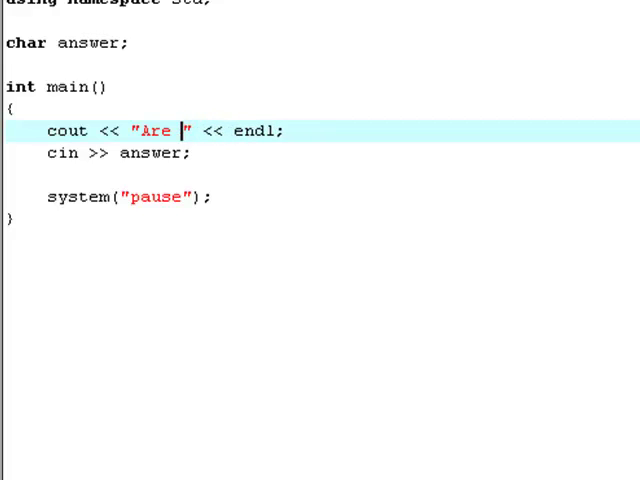
Step: Replace the question text with "Are you wrinkled as a prune? <Y/N>"
{"action": "type", "text": "you wrinkled as a p"}
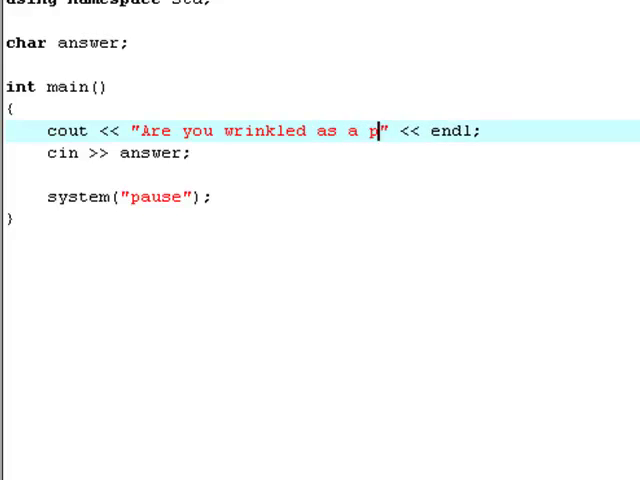
{"action": "type", "text": "rune? <"}
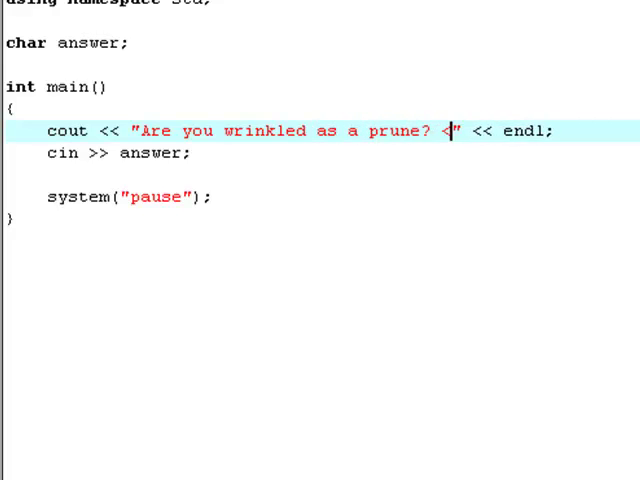
{"action": "type", "text": "Y"}
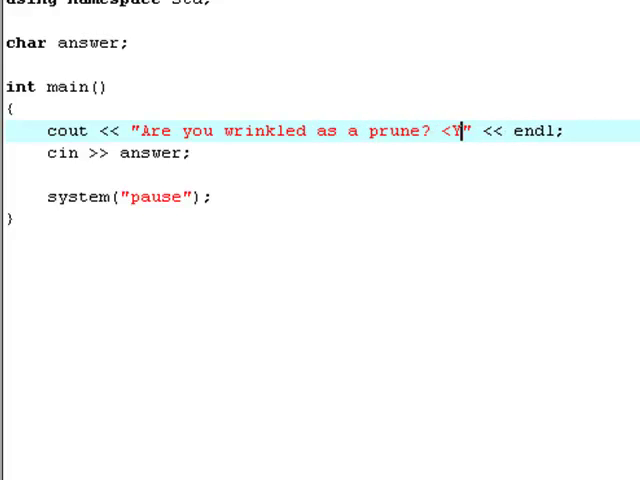
{"action": "type", "text": "/N>"}
{"action": "type", "text": "if ("}
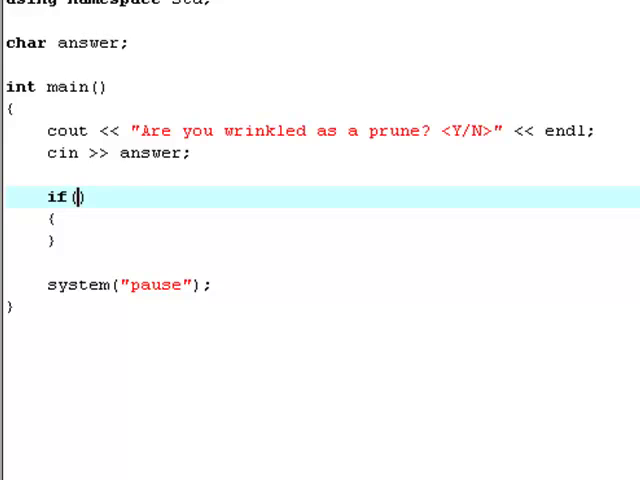
Step: Write the if(answer == 'Y') condition with an empty cout << "" << endl; statement
{"action": "type", "text": "answer == 'Y"}
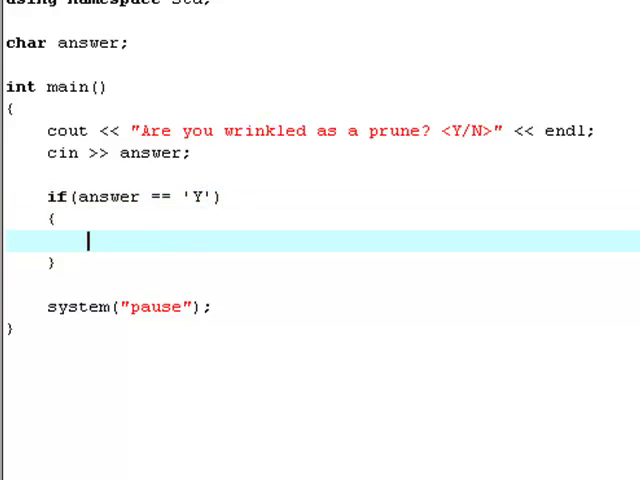
{"action": "type", "text": "cout <<"}
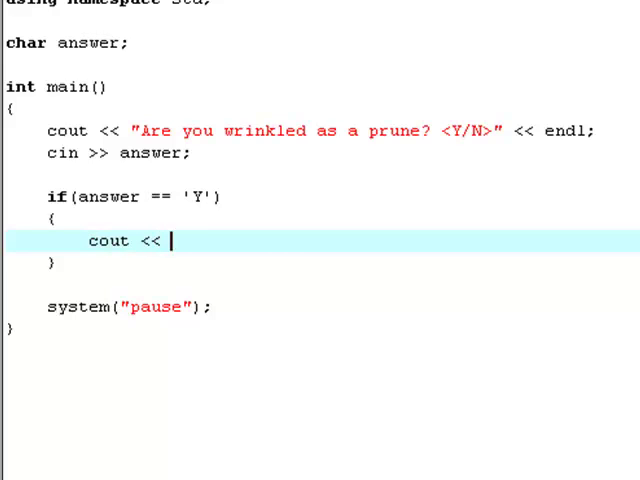
{"action": "type", "text": "\"\" << endl;"}
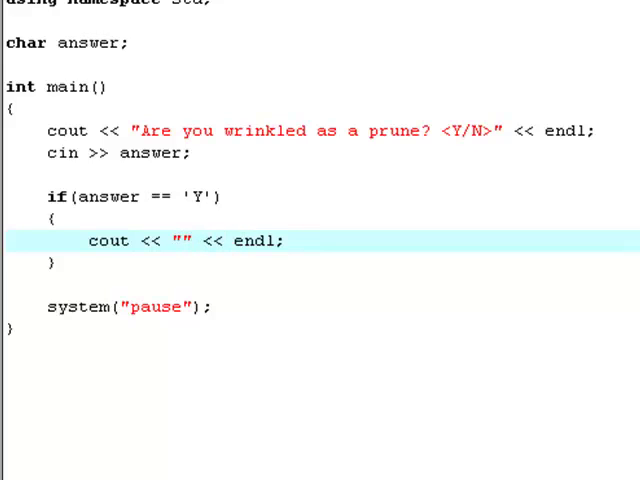
Step: Fill in the reply "Try with some moisturiser ;)" and begin typing else below
{"action": "left_click", "coordinate": [178, 241]}
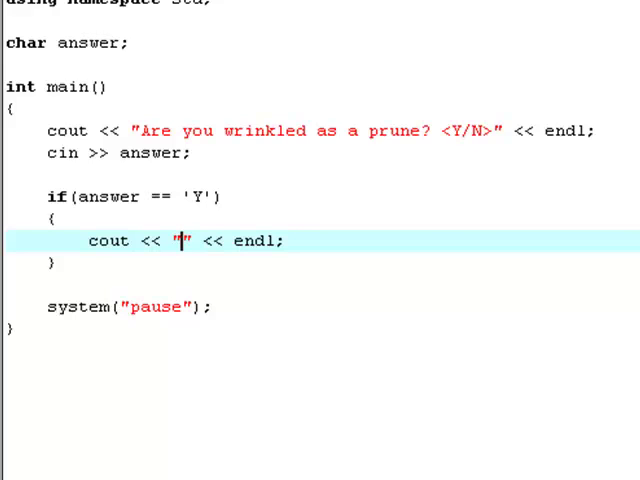
{"action": "type", "text": "Try with"}
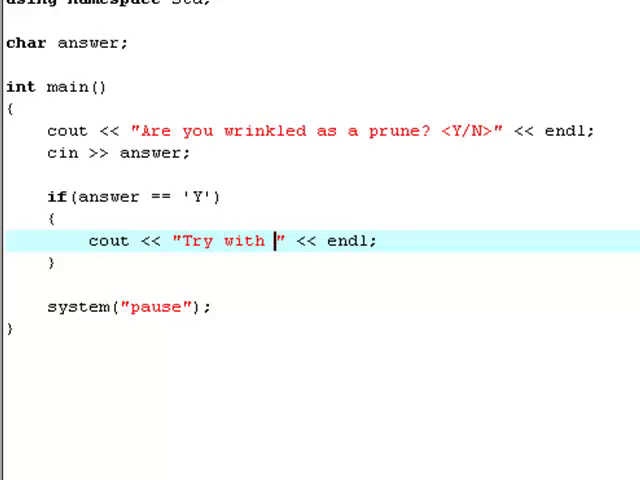
{"action": "type", "text": "some"}
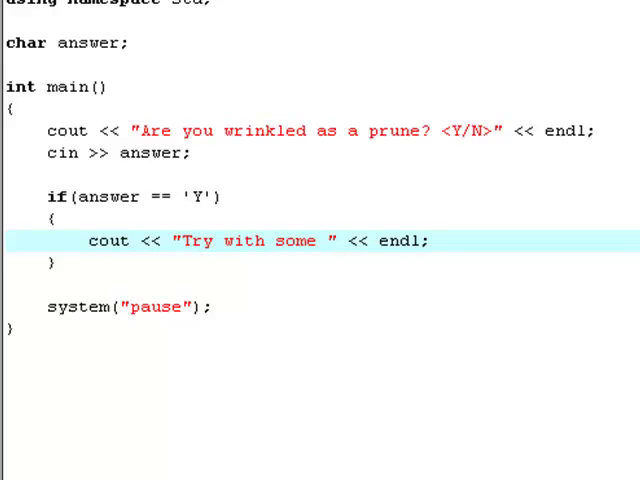
{"action": "left_click", "coordinate": [323, 241]}
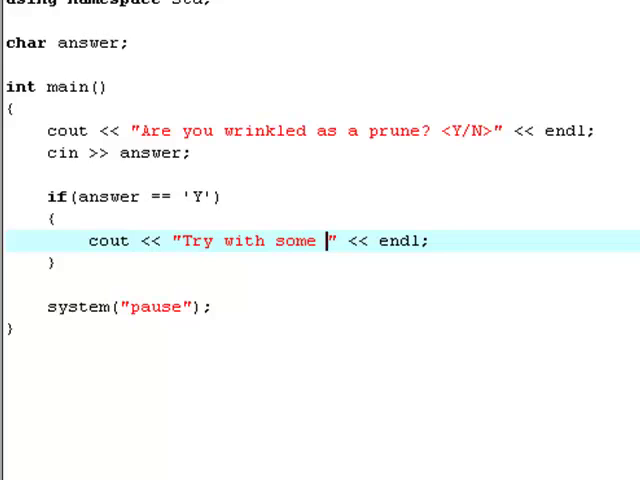
{"action": "type", "text": "mois"}
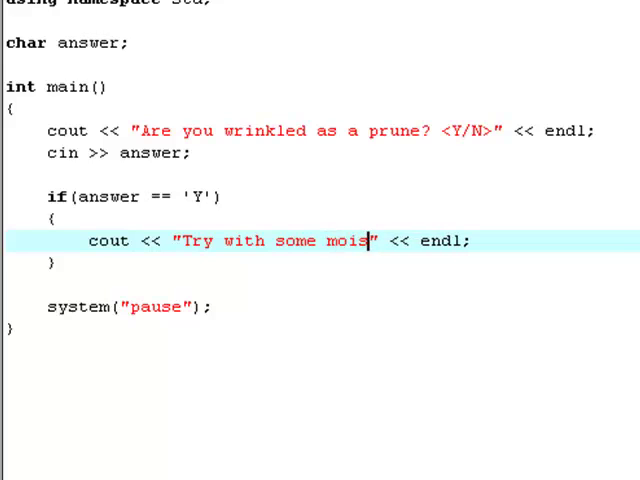
{"action": "type", "text": "turiser"}
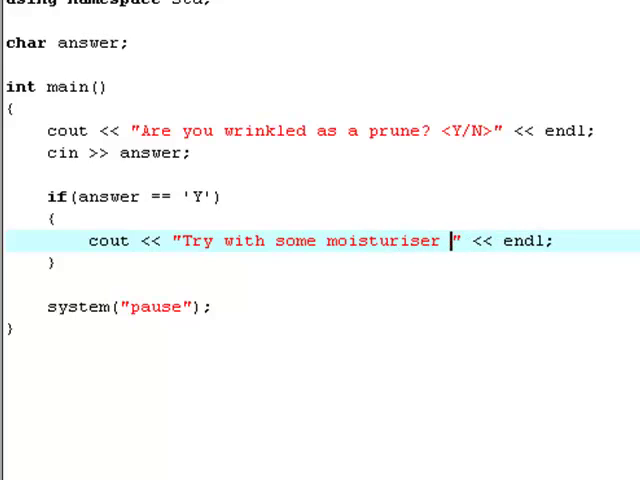
{"action": "type", "text": ";)"}
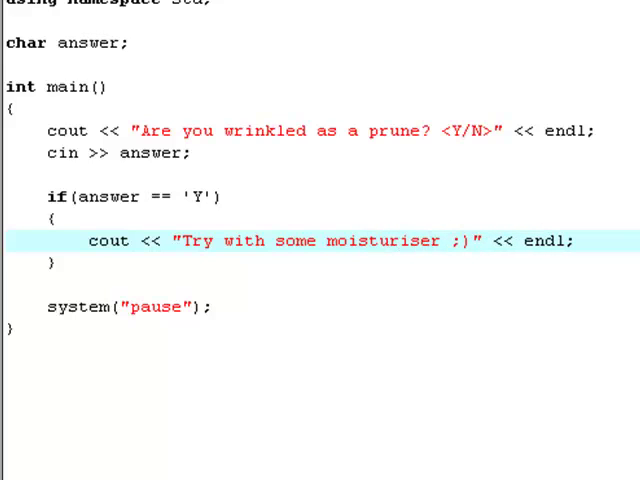
{"action": "type", "text": "else if"}
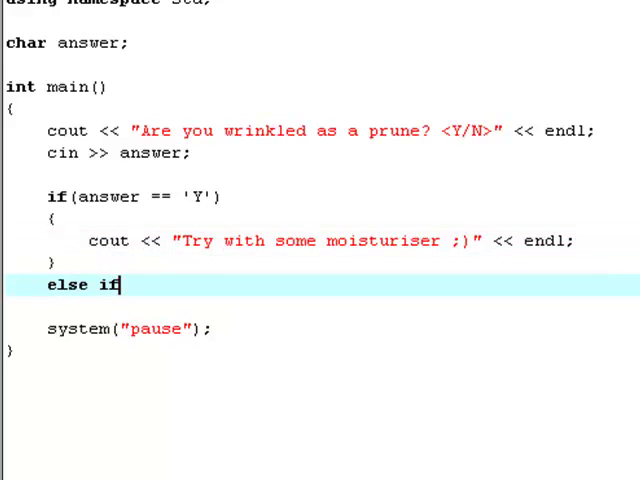
Step: Give the else if an answer == '' condition and an empty cout << "" << endl; line
{"action": "type", "text": "()"}
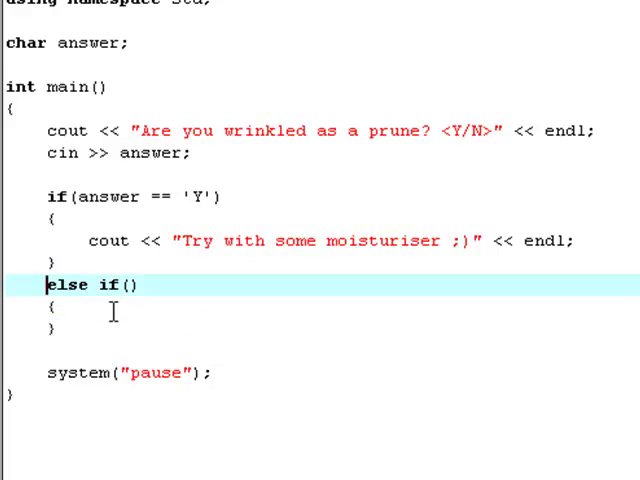
{"action": "type", "text": "ans"}
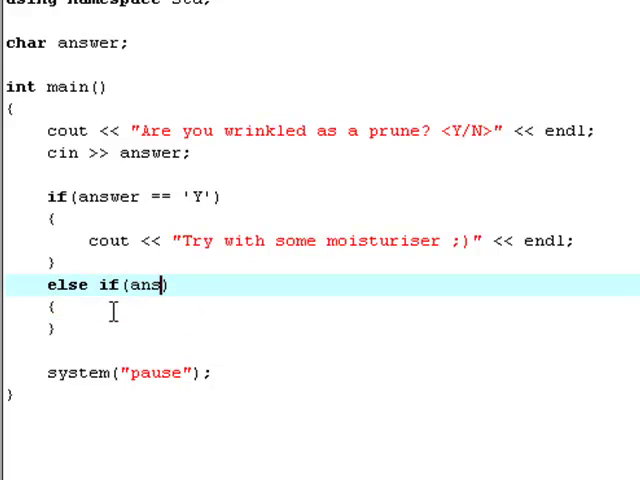
{"action": "type", "text": "wer == ''"}
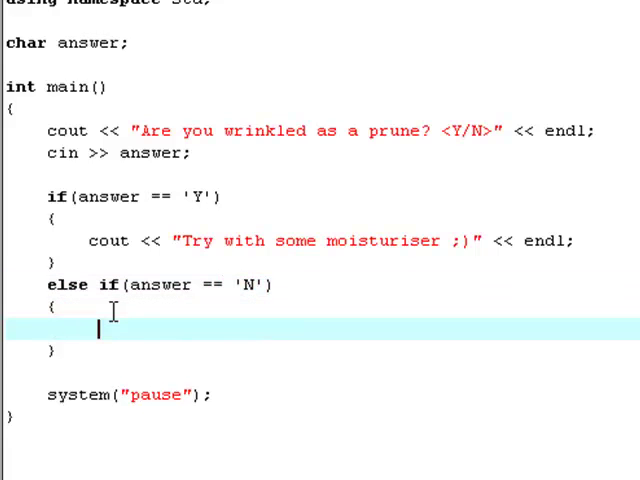
{"action": "type", "text": "cout <"}
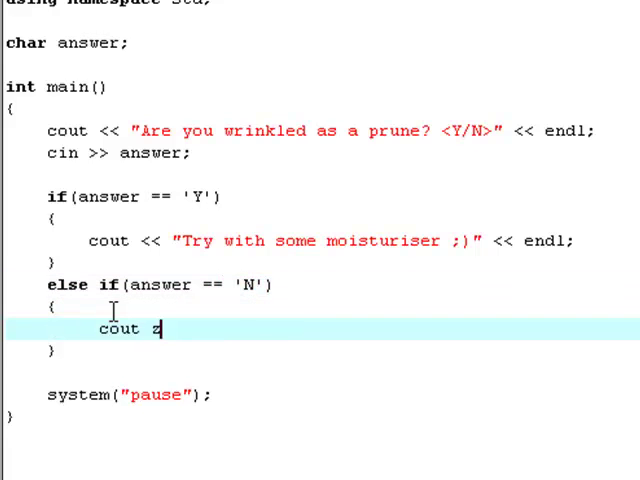
{"action": "type", "text": "<< \"\""}
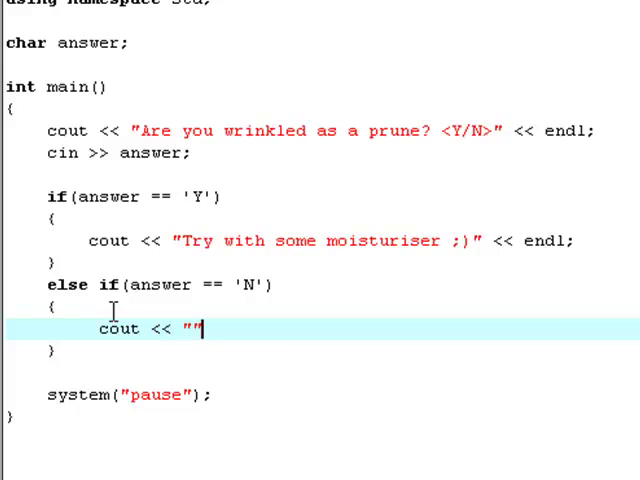
{"action": "type", "text": "<< endl;"}
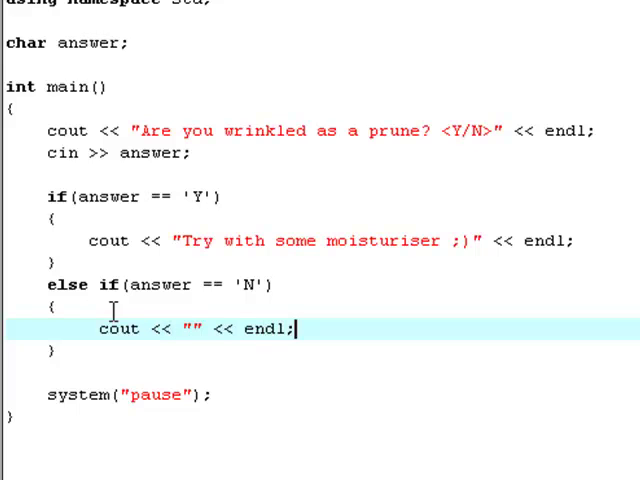
Step: Type the N reply "You're like me then =) good for you" inside the quotes
{"action": "type", "text": "Y"}
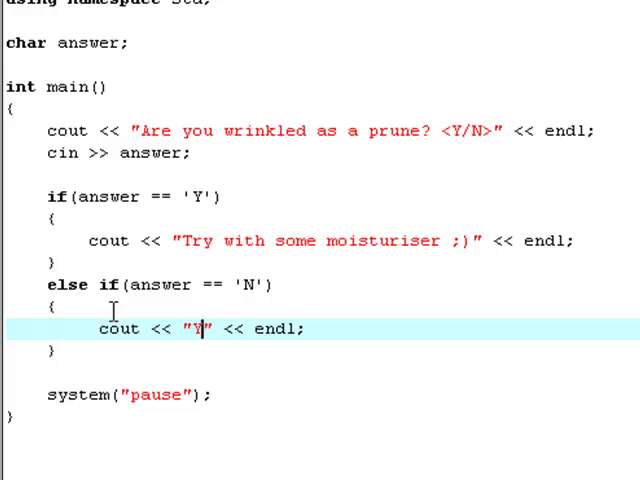
{"action": "type", "text": "iu're l"}
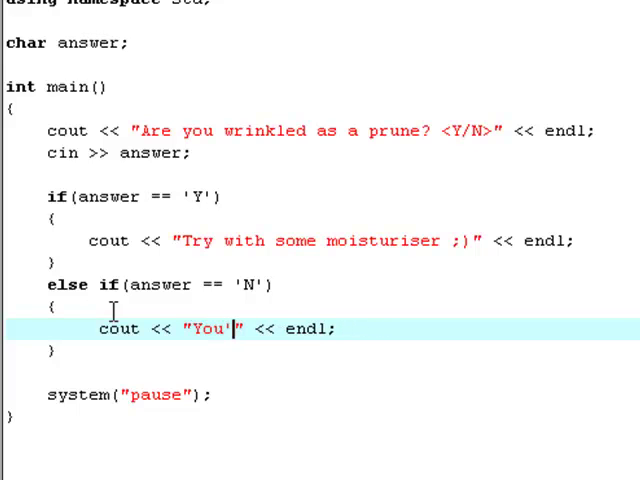
{"action": "type", "text": "re like me"}
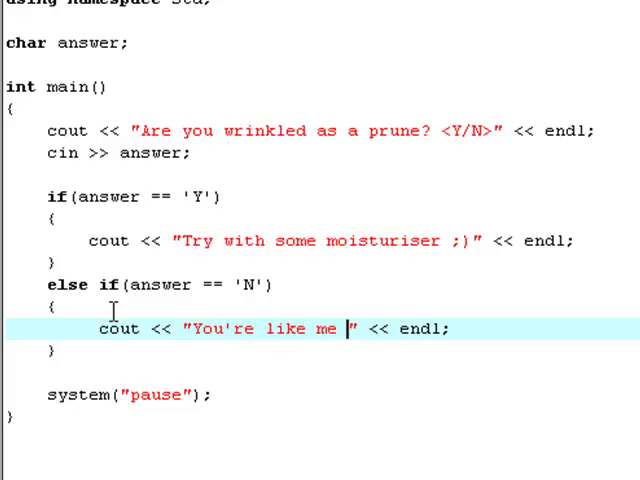
{"action": "type", "text": "then =) good for you"}
{"action": "type", "text": "else"}
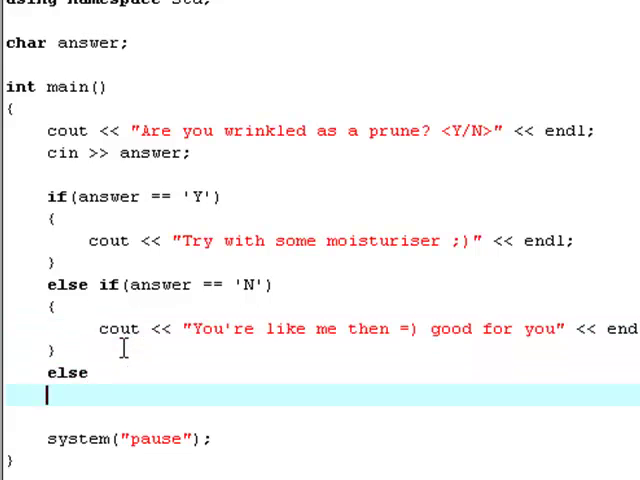
Step: Add a braced else block with cout << "Answer my question dummass!" << endl;
{"action": "type", "text": "{"}
{"action": "type", "text": "}"}
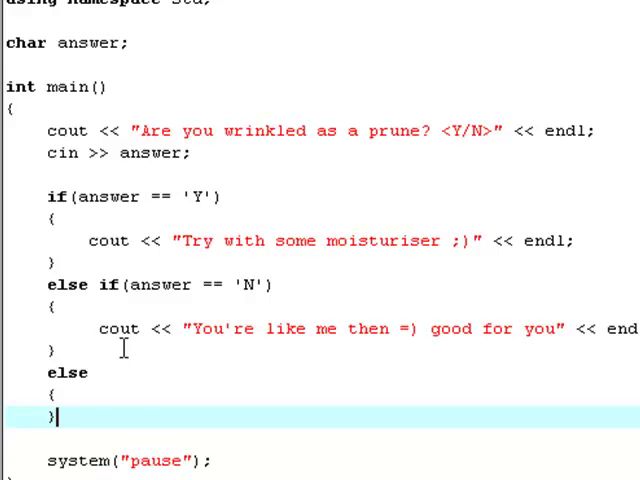
{"action": "type", "text": "cout << \"\" <<"}
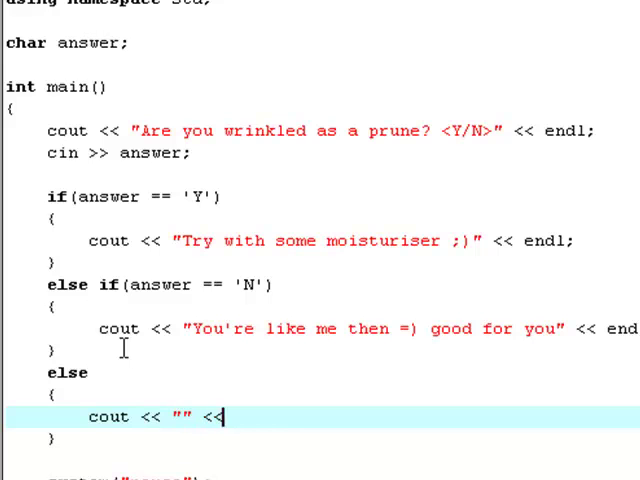
{"action": "type", "text": "endl;"}
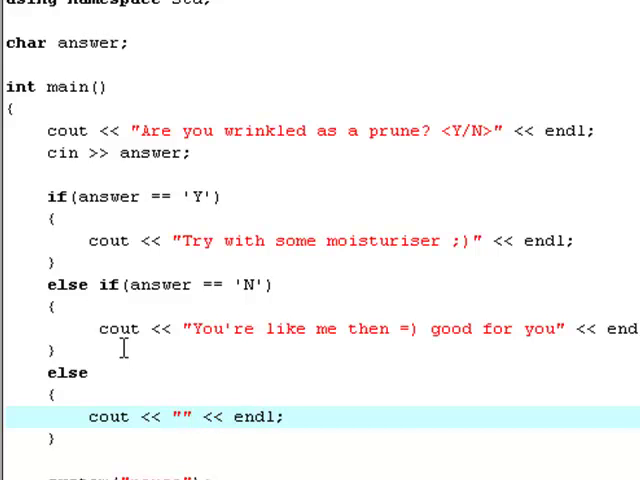
{"action": "type", "text": "Answer"}
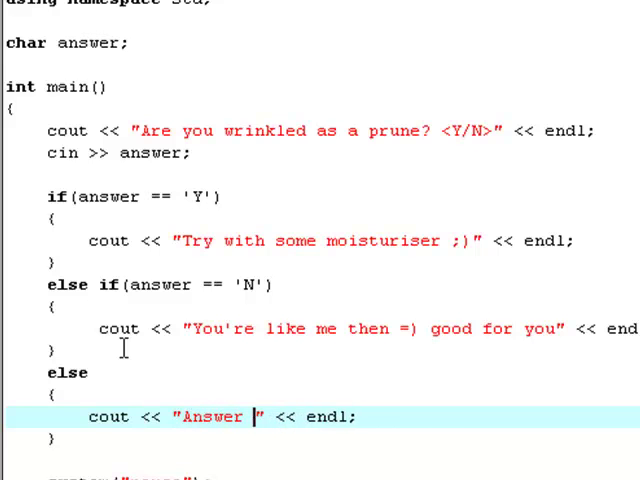
{"action": "type", "text": "my question"}
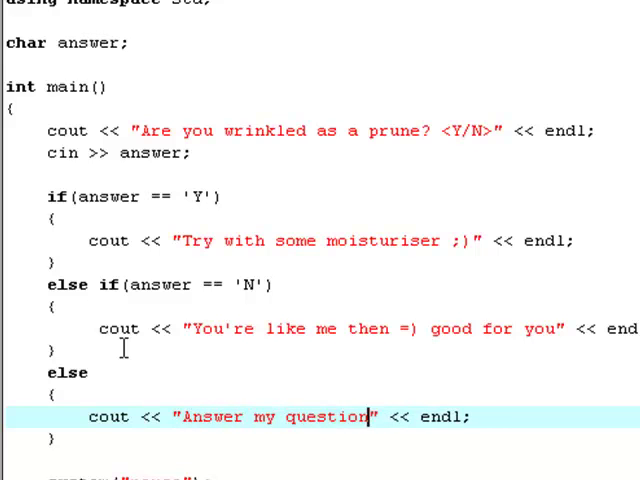
{"action": "type", "text": "dumm"}
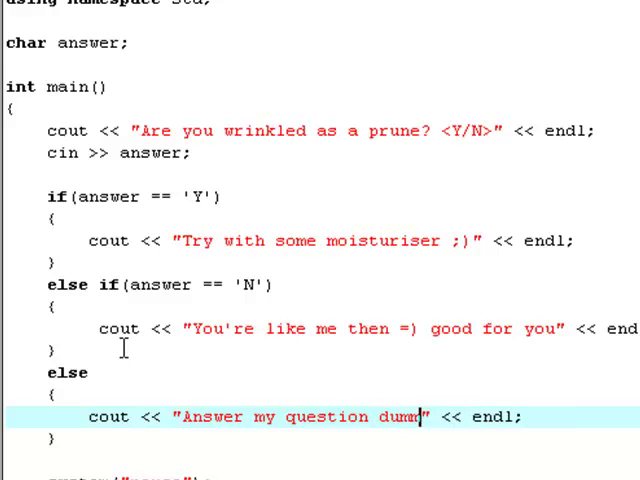
{"action": "type", "text": "ass!"}
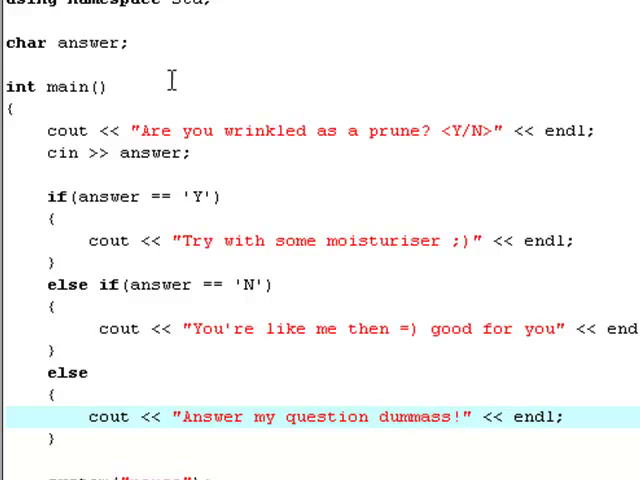
{"action": "mouse_move", "coordinate": [138, 217]}
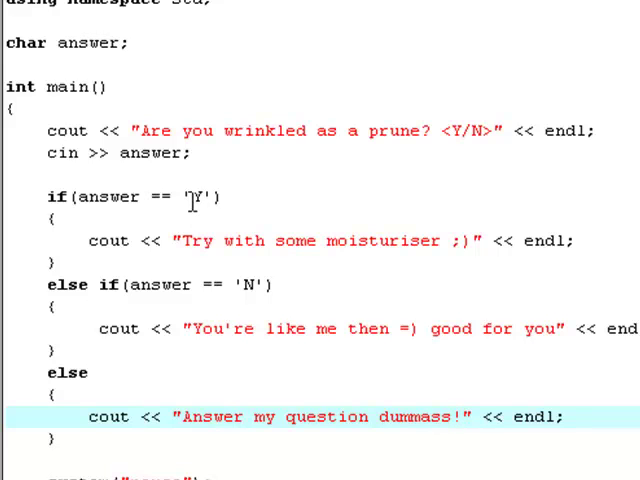
{"action": "mouse_move", "coordinate": [395, 272]}
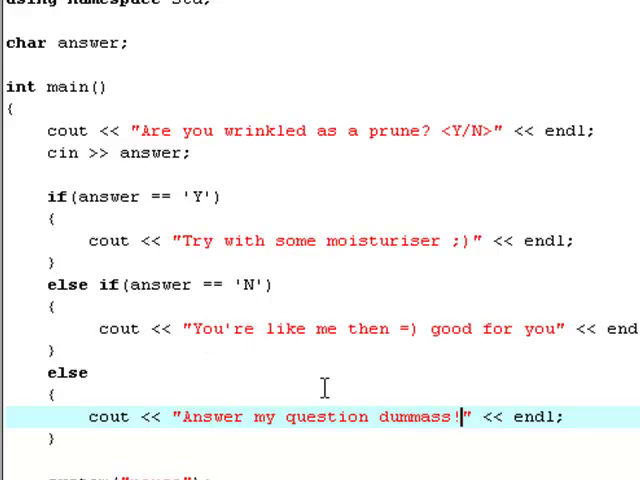
{"action": "mouse_move", "coordinate": [80, 438]}
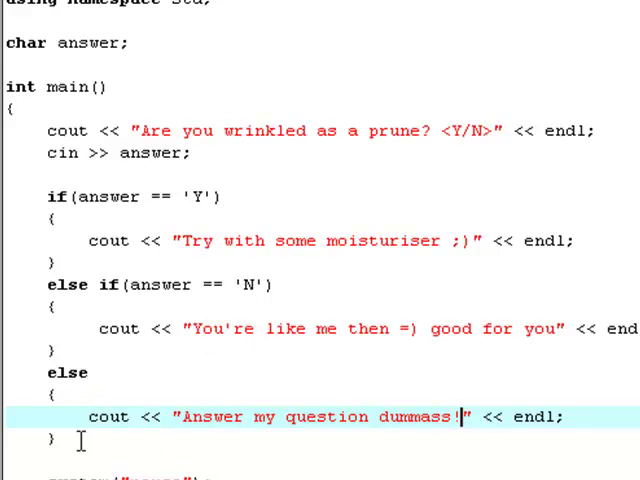
{"action": "left_click_drag", "start_coordinate": [50, 196], "coordinate": [58, 348]}
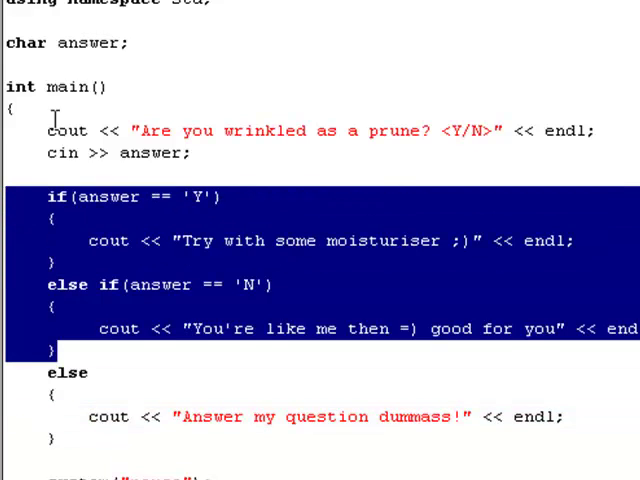
{"action": "mouse_move", "coordinate": [232, 440]}
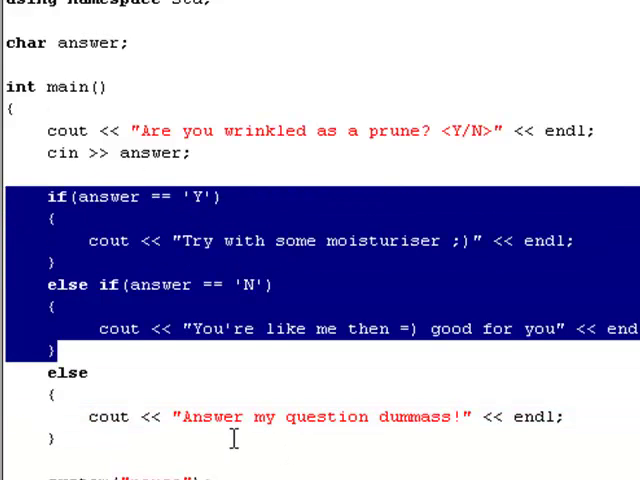
{"action": "left_click", "coordinate": [65, 438]}
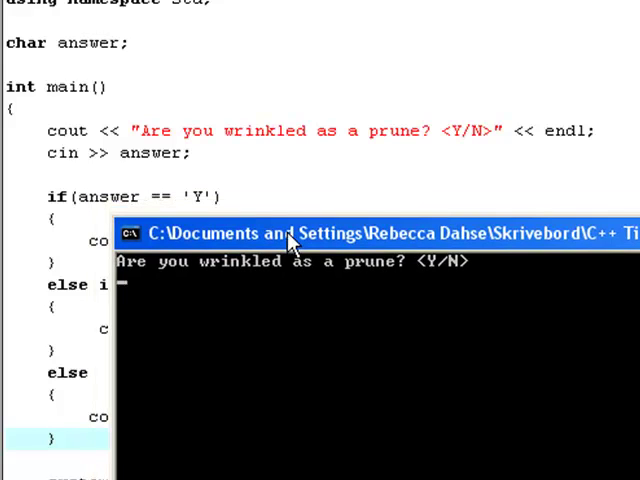
Step: Answer the console program with Pizza to get the else reply
{"action": "type", "text": "Y"}
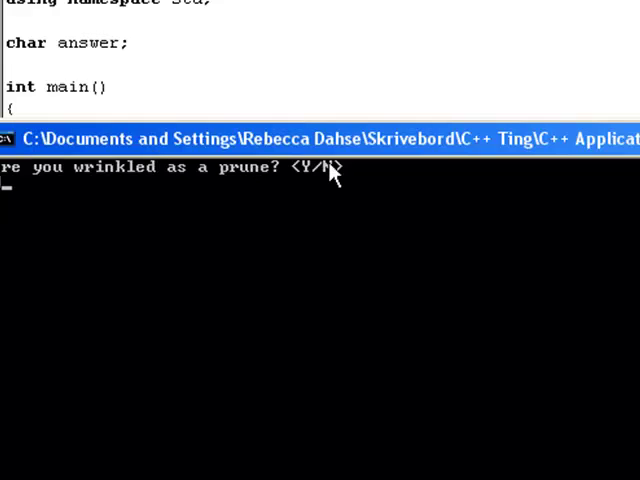
{"action": "type", "text": "Y"}
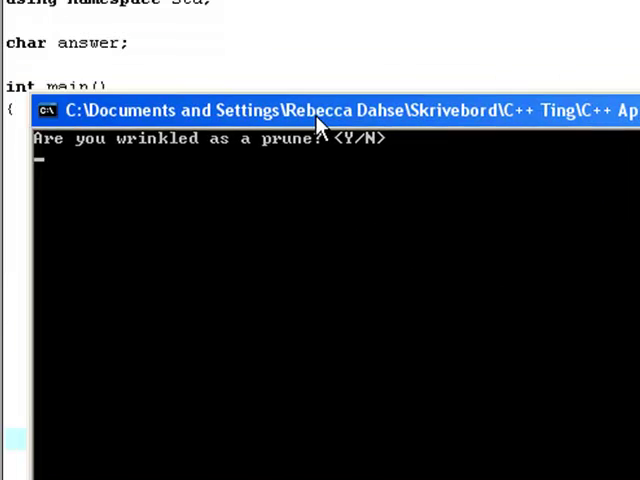
{"action": "type", "text": "Pizza"}
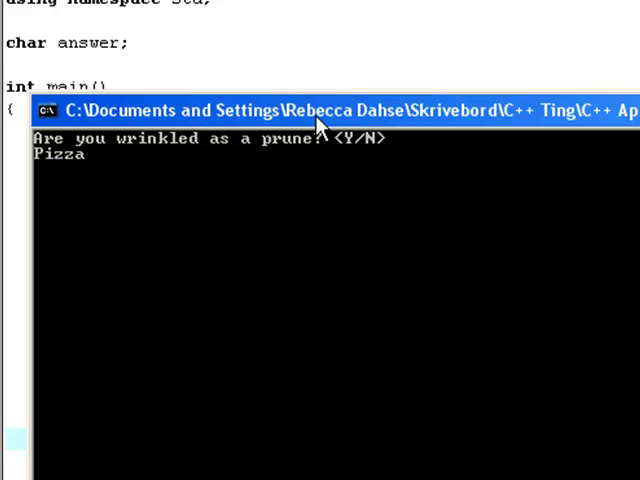
{"action": "key", "text": "enter"}
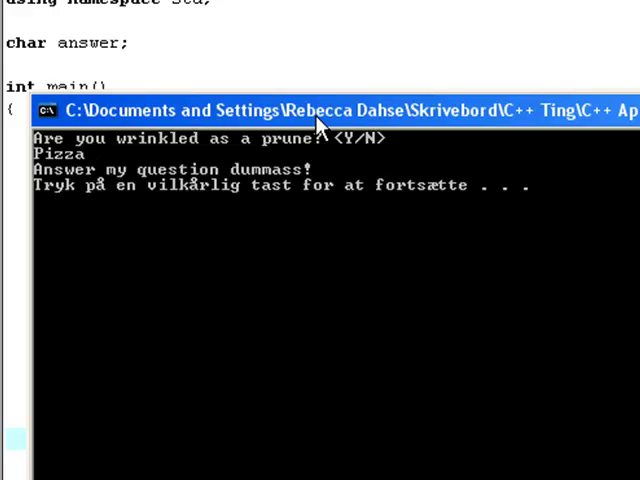
{"action": "mouse_move", "coordinate": [185, 138]}
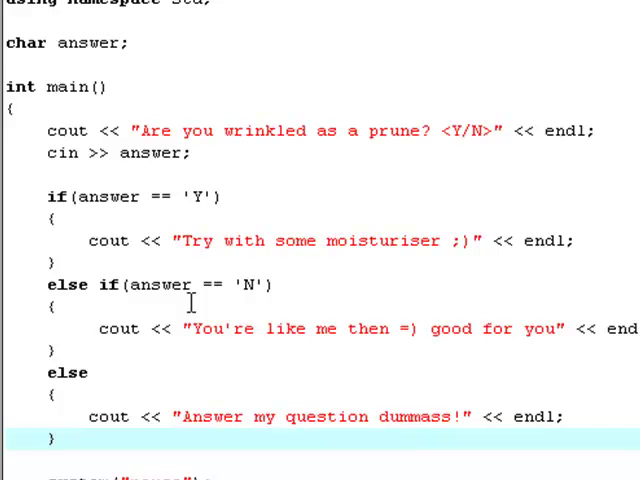
{"action": "left_click", "coordinate": [62, 437]}
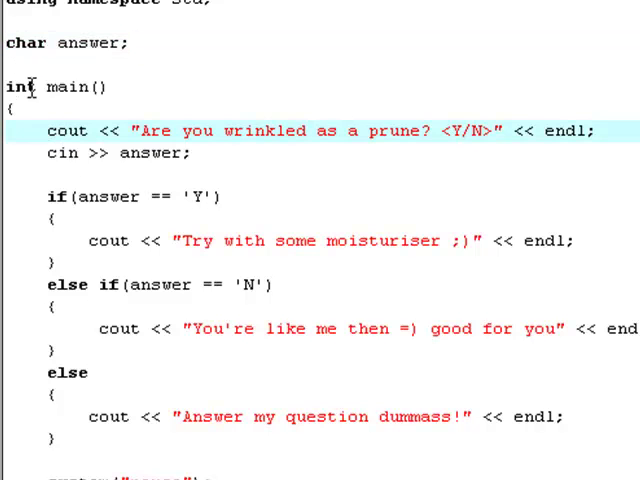
{"action": "double_click", "coordinate": [22, 43]}
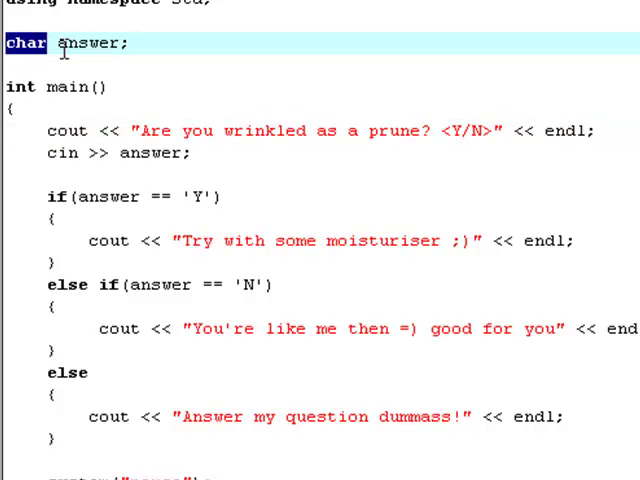
{"action": "mouse_move", "coordinate": [63, 131]}
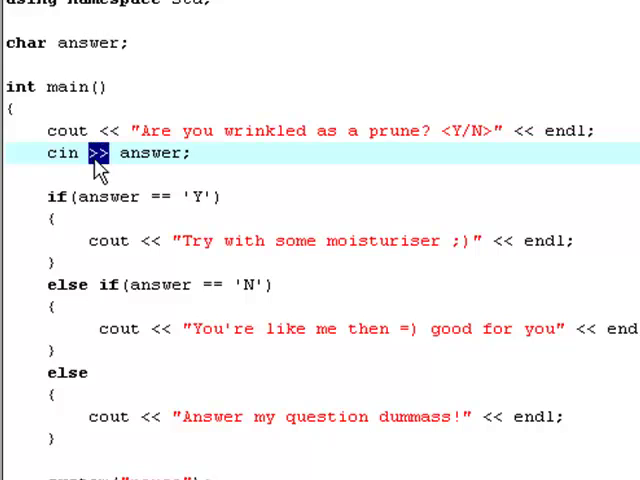
{"action": "double_click", "coordinate": [150, 153]}
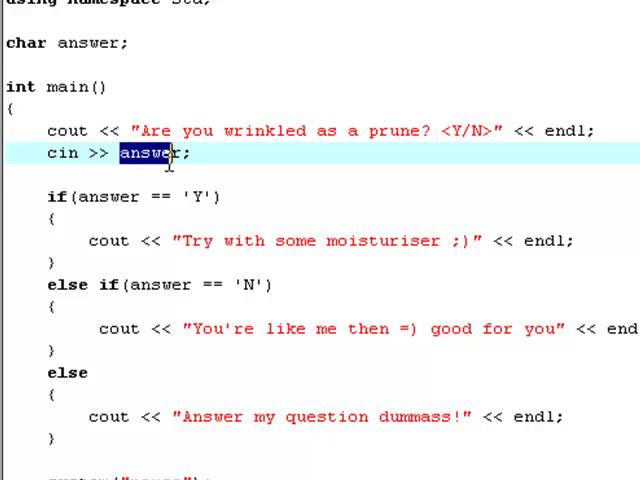